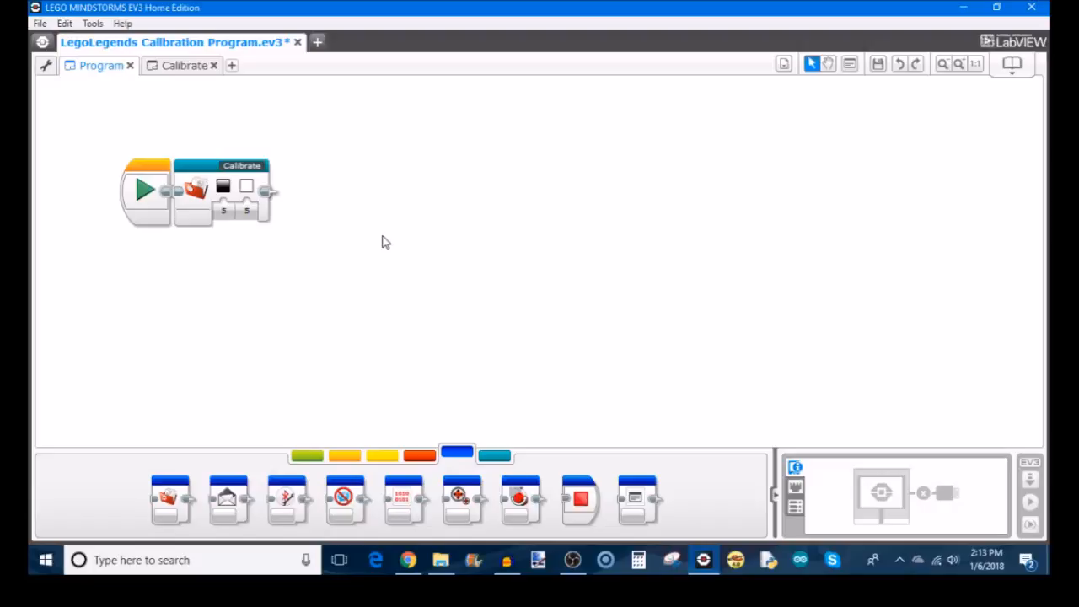
{"action": "mouse_move", "coordinate": [226, 243]}
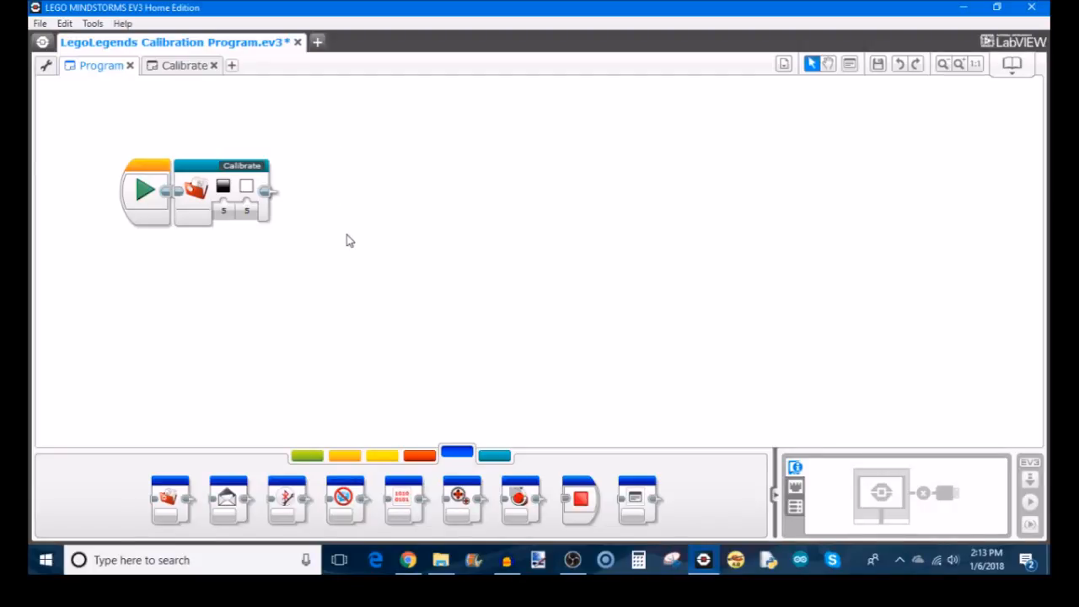
{"action": "mouse_move", "coordinate": [222, 185]}
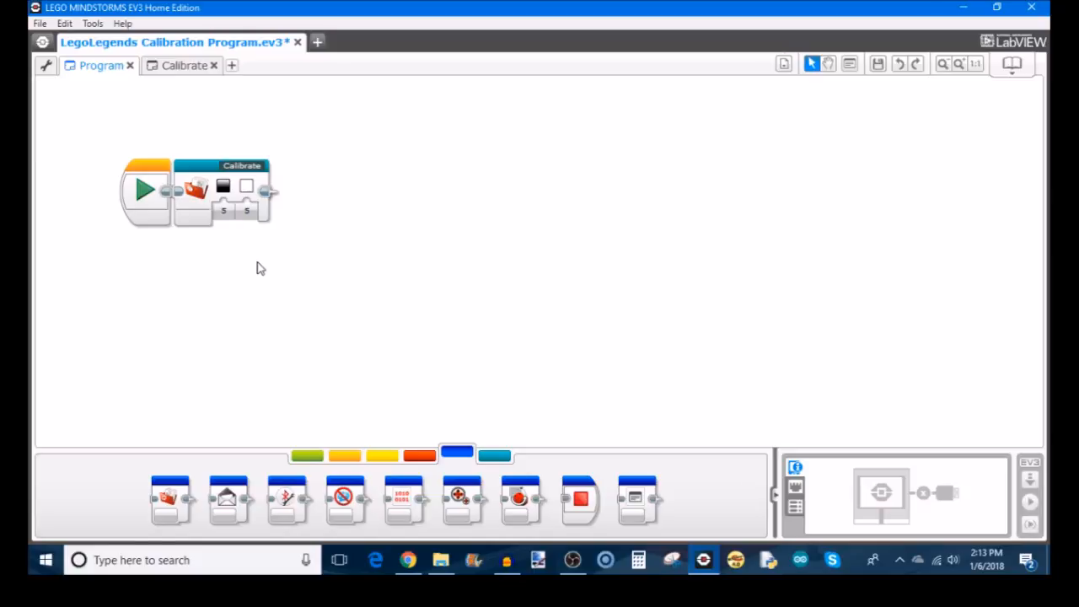
{"action": "mouse_move", "coordinate": [248, 284]}
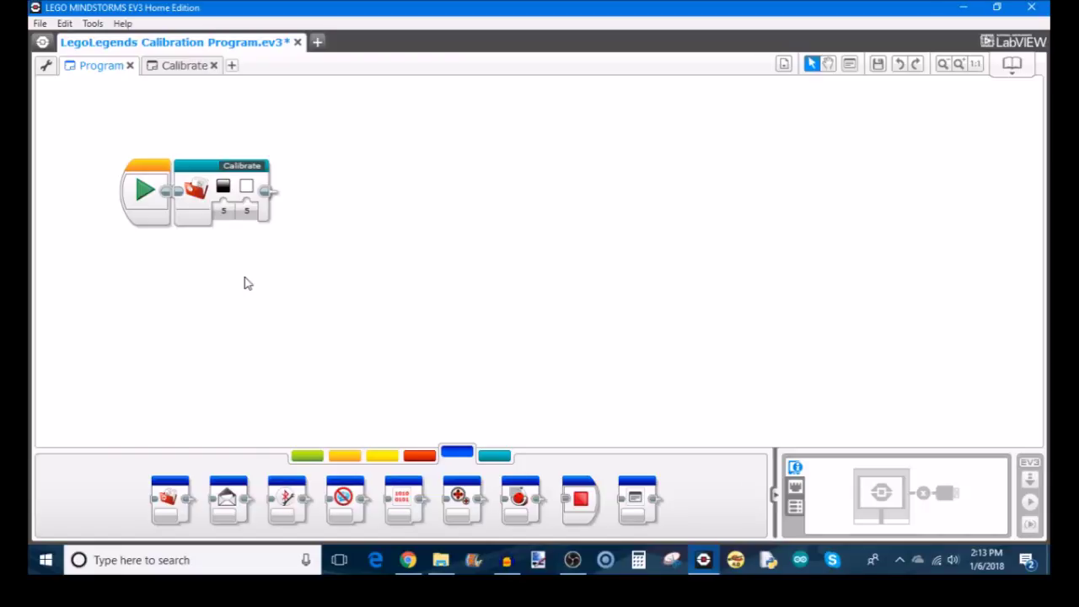
{"action": "mouse_move", "coordinate": [256, 260]}
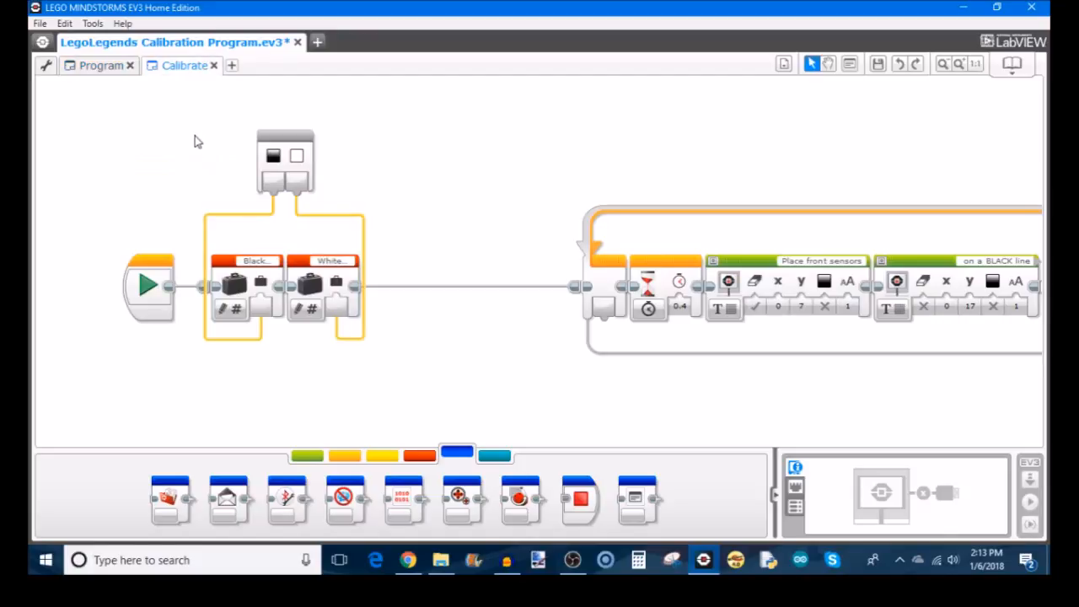
{"action": "mouse_move", "coordinate": [296, 157]}
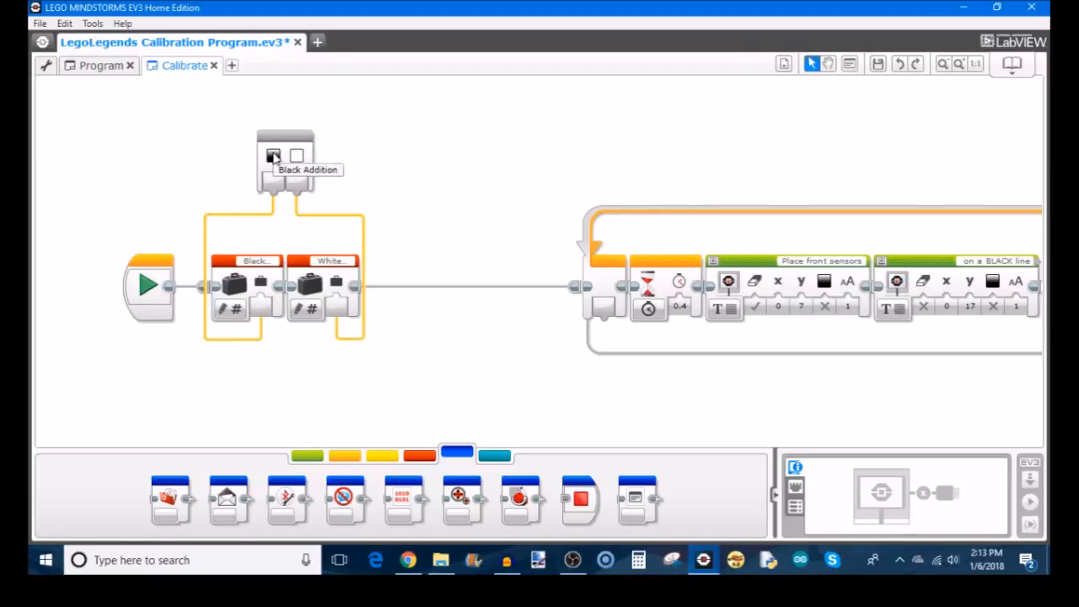
{"action": "mouse_move", "coordinate": [256, 278]}
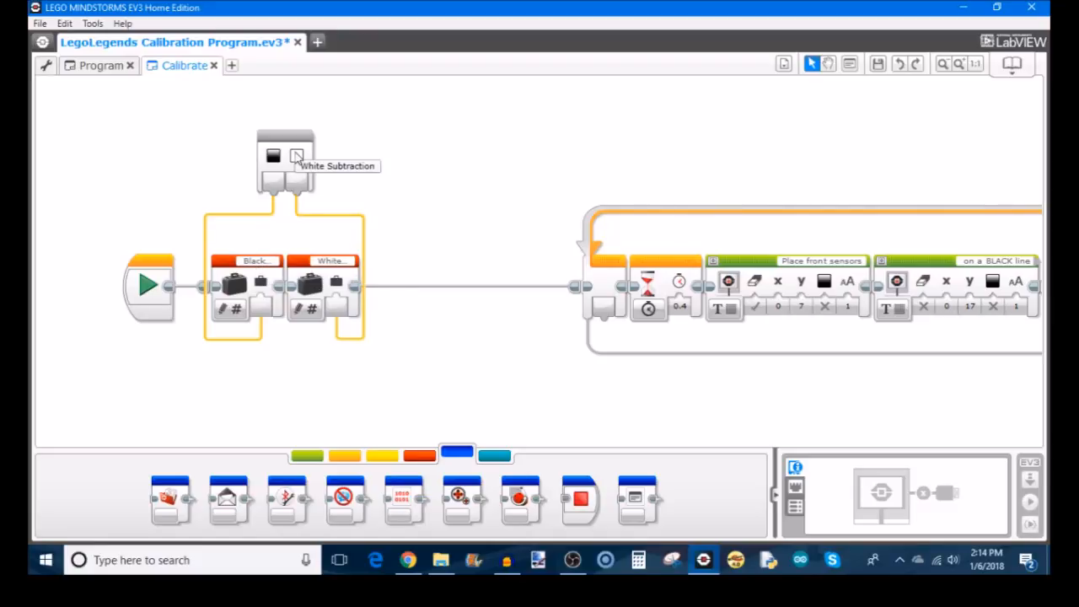
{"action": "mouse_move", "coordinate": [401, 273]}
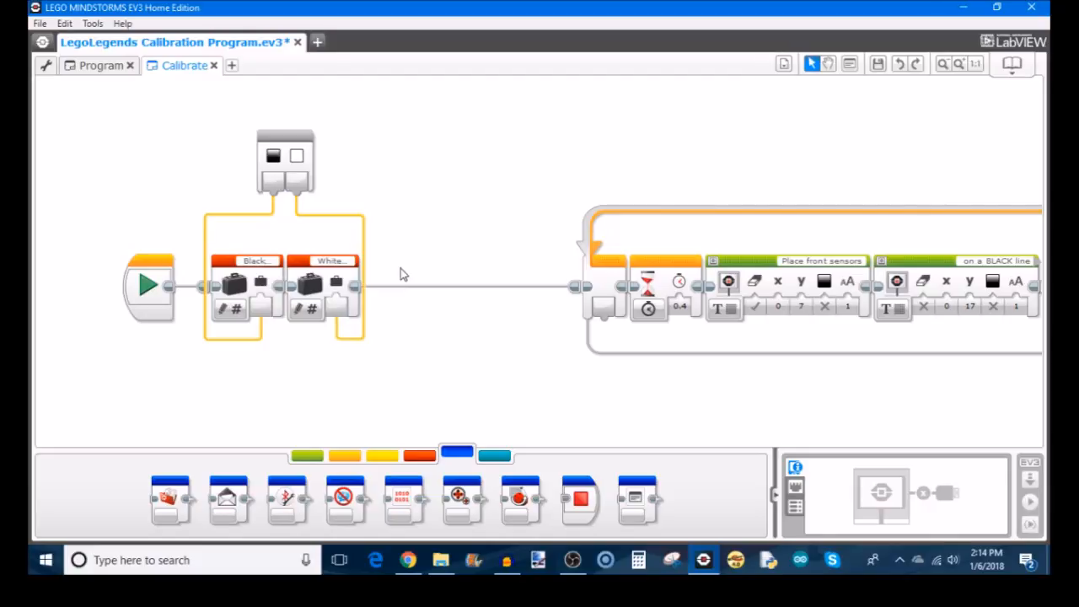
{"action": "mouse_move", "coordinate": [489, 399]}
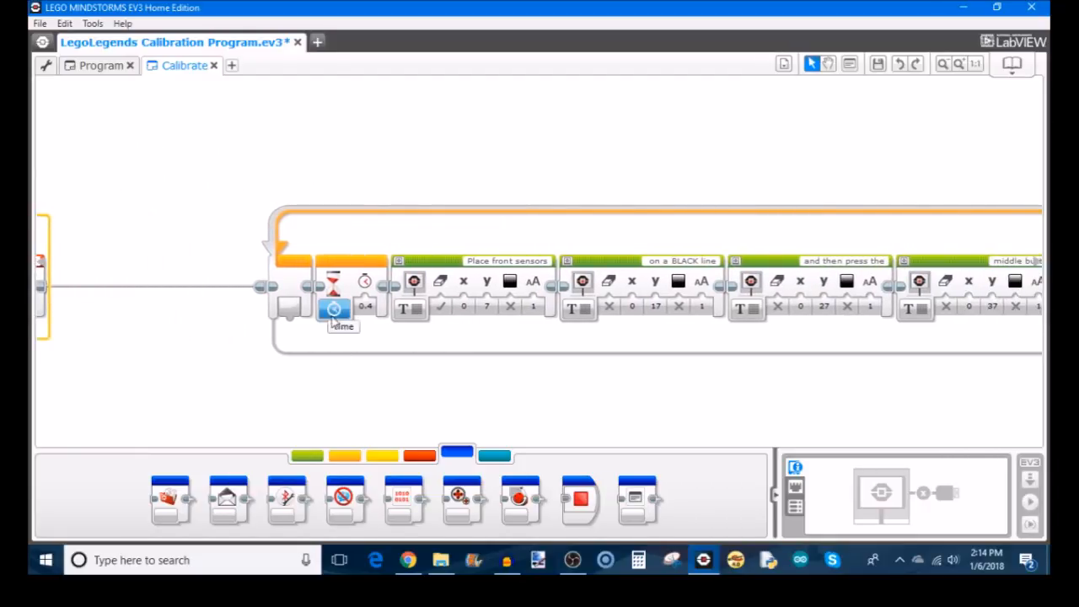
{"action": "mouse_move", "coordinate": [456, 388]}
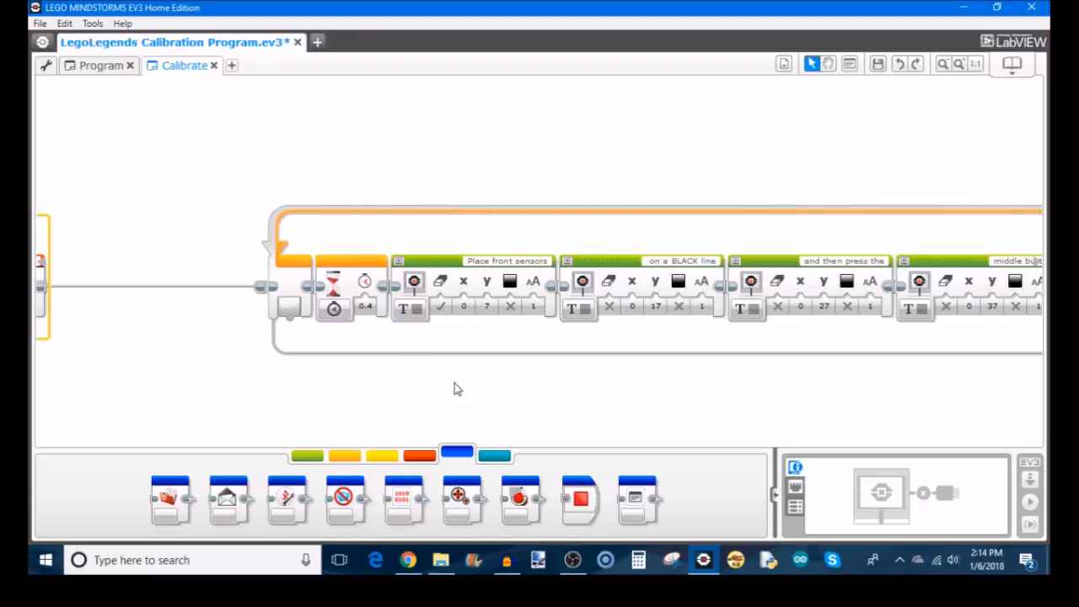
{"action": "mouse_move", "coordinate": [900, 455]}
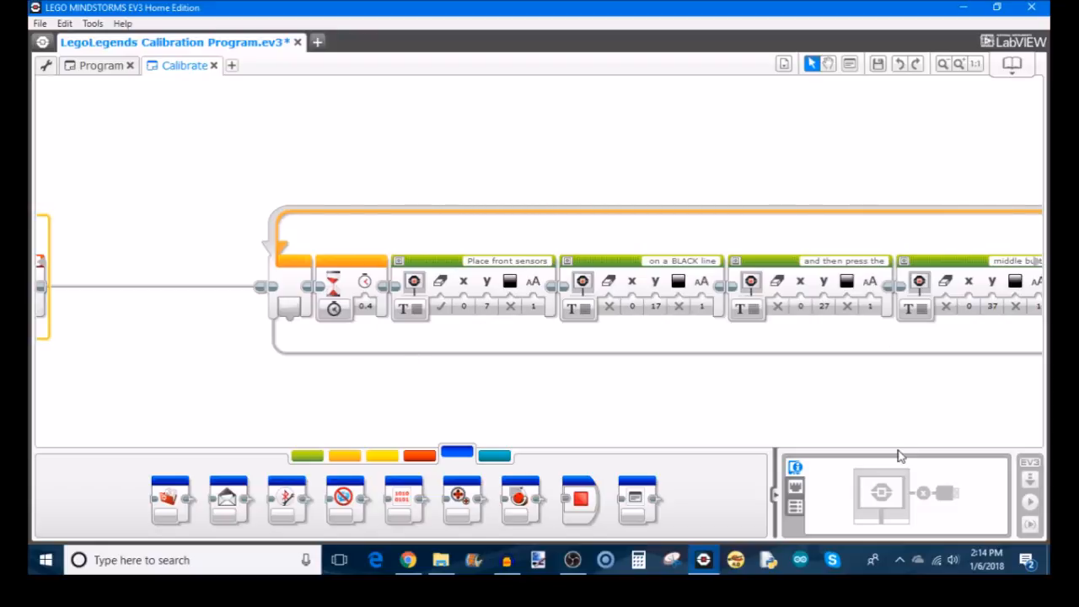
{"action": "scroll", "scroll_direction": "right", "scroll_amount": 3}
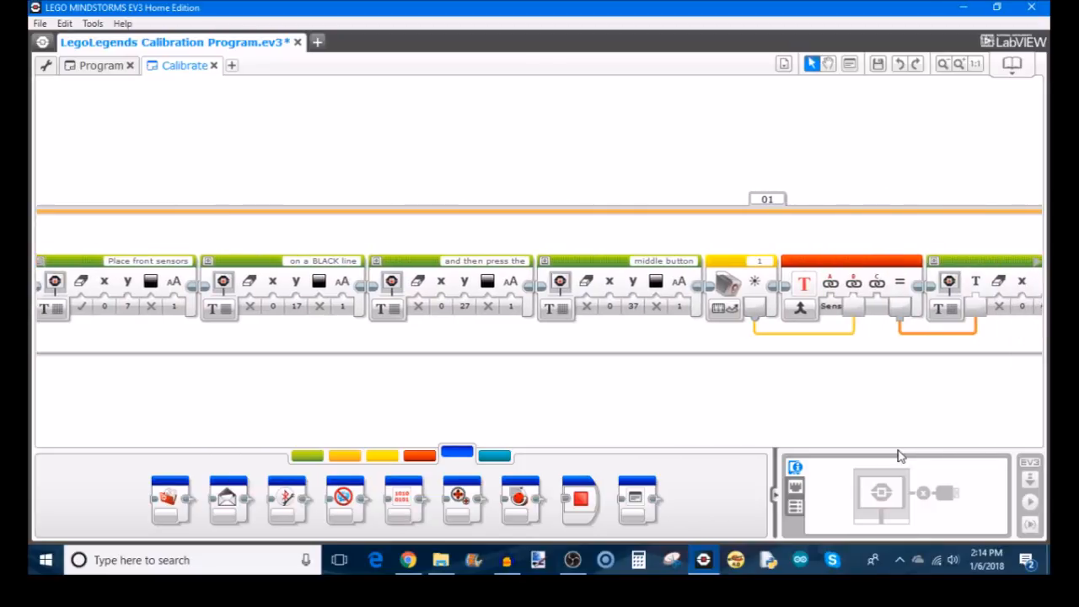
{"action": "mouse_move", "coordinate": [597, 379]}
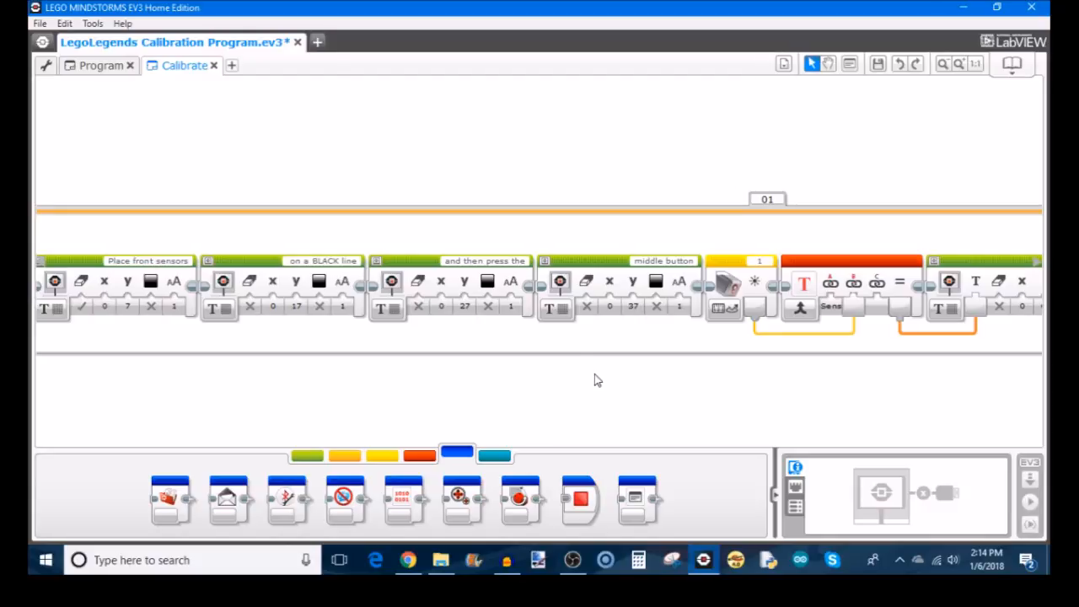
{"action": "mouse_move", "coordinate": [666, 270]}
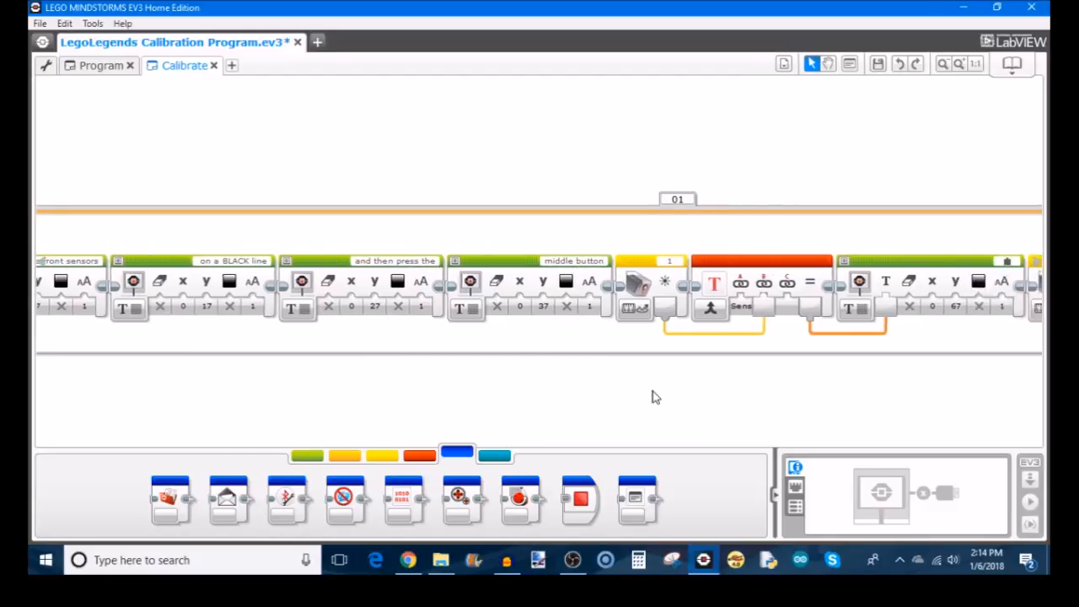
{"action": "scroll", "scroll_direction": "right", "scroll_amount": 3}
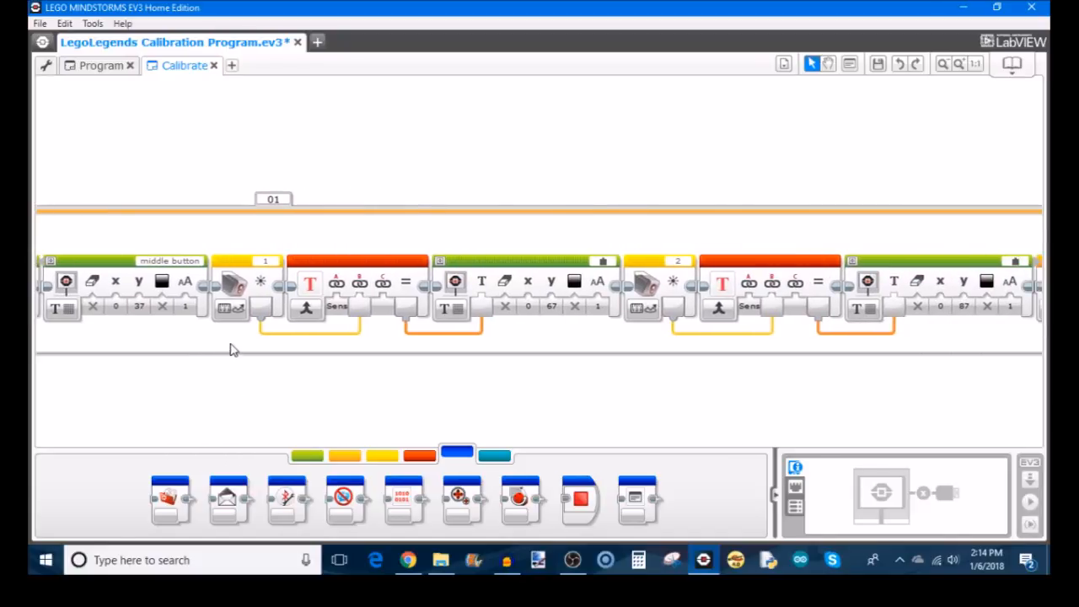
{"action": "mouse_move", "coordinate": [229, 312]}
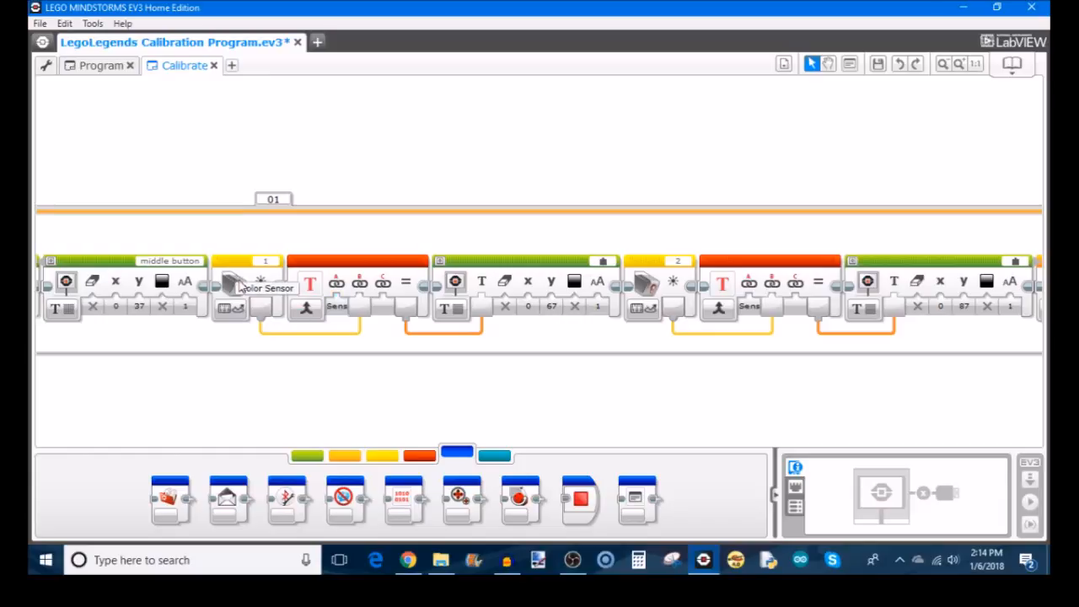
{"action": "left_click", "coordinate": [337, 307]}
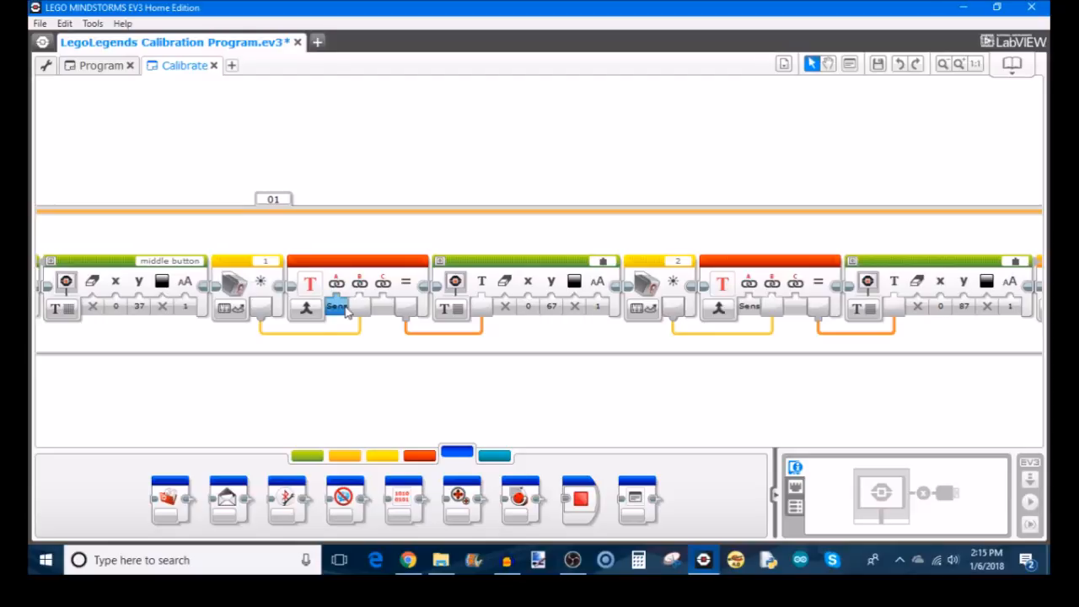
{"action": "mouse_move", "coordinate": [453, 284]}
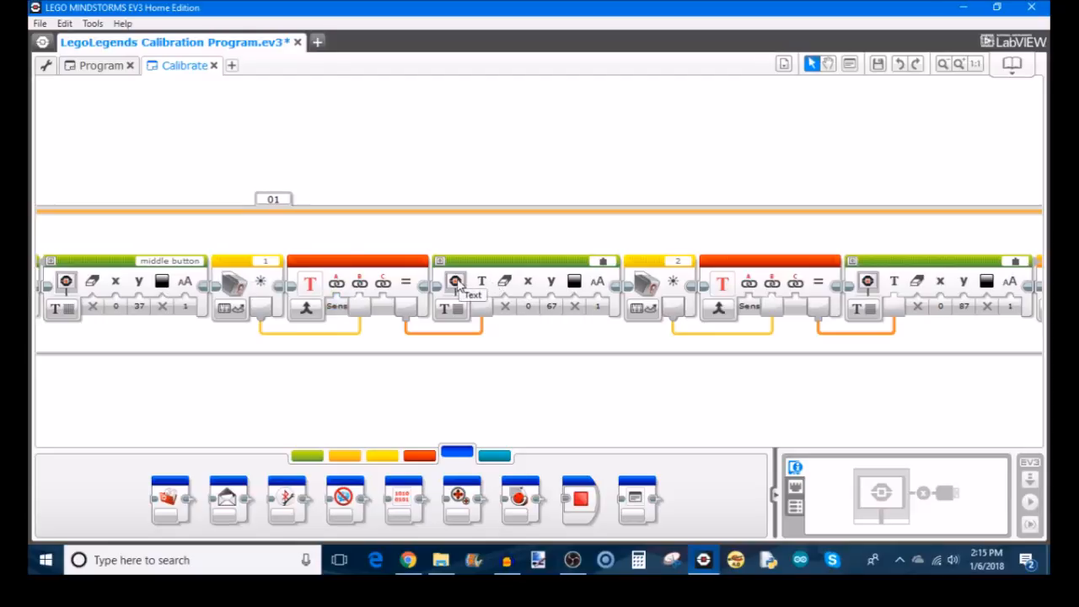
{"action": "mouse_move", "coordinate": [522, 378]}
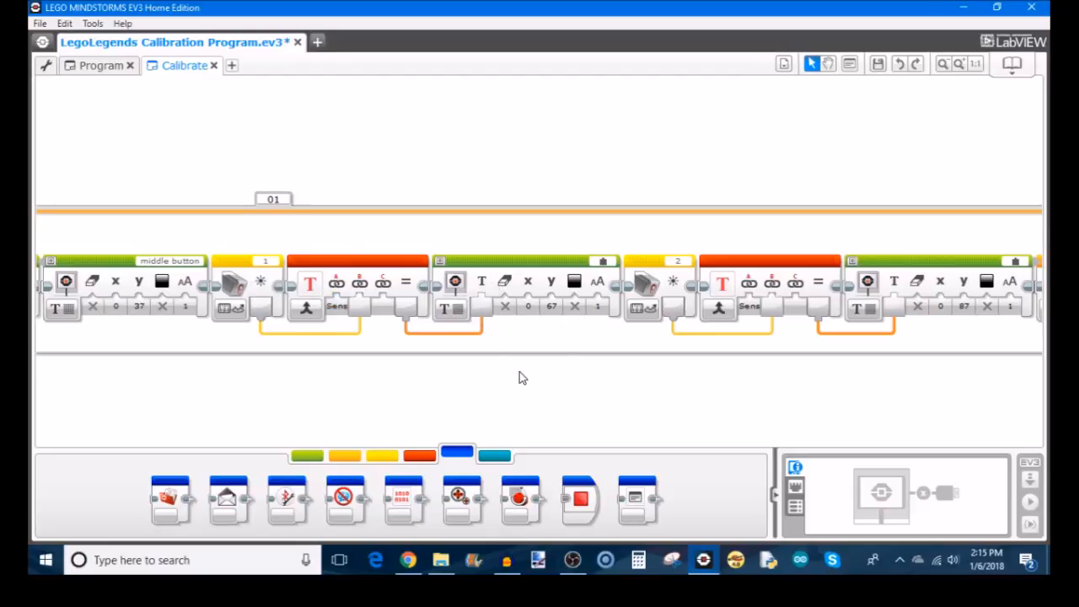
{"action": "mouse_move", "coordinate": [487, 372]}
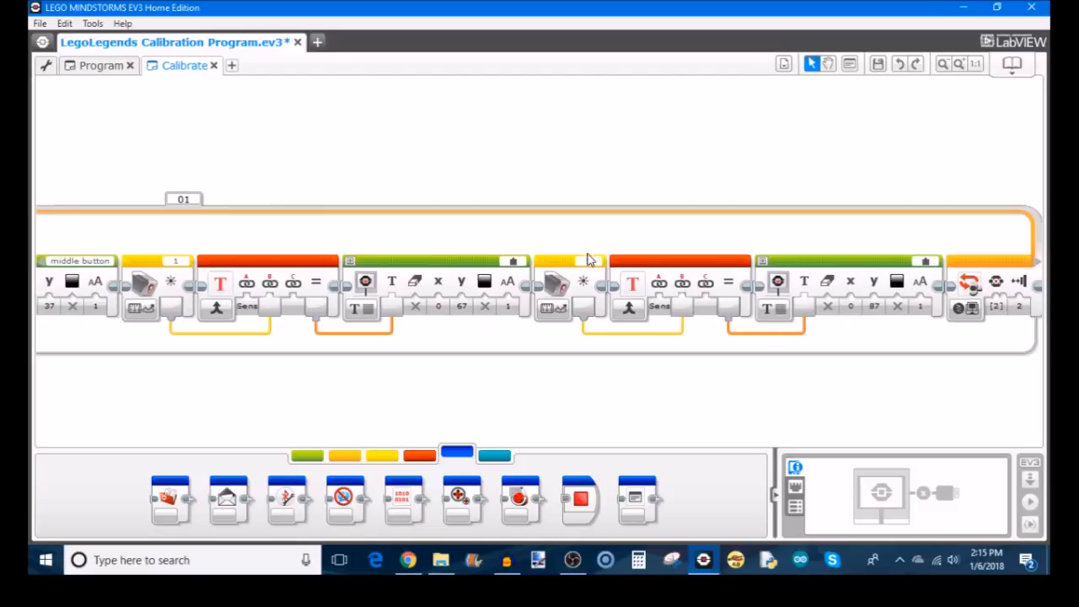
{"action": "mouse_move", "coordinate": [555, 310]}
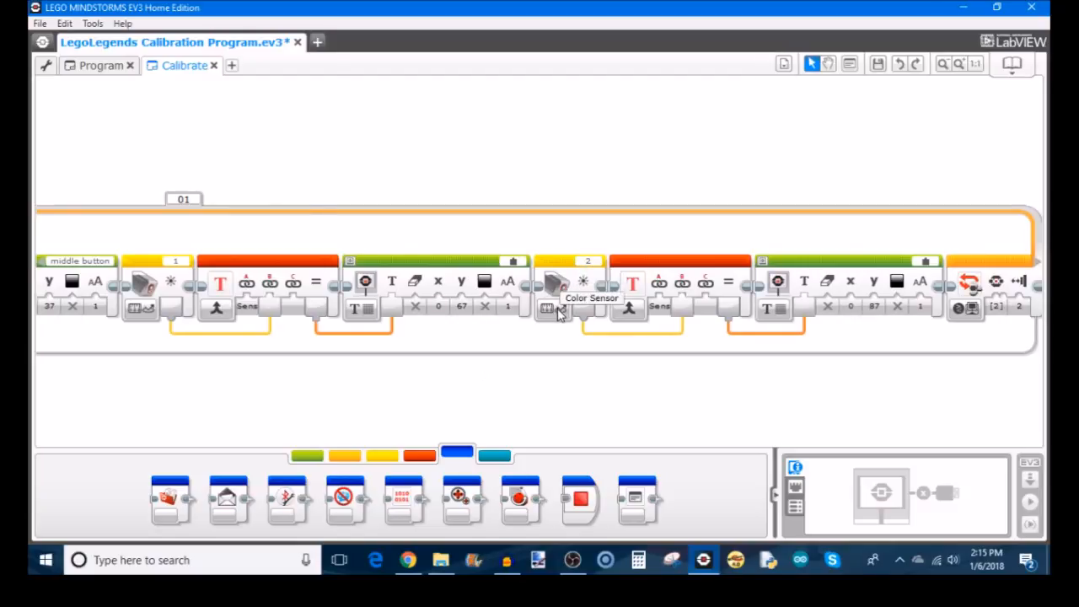
{"action": "mouse_move", "coordinate": [553, 306]}
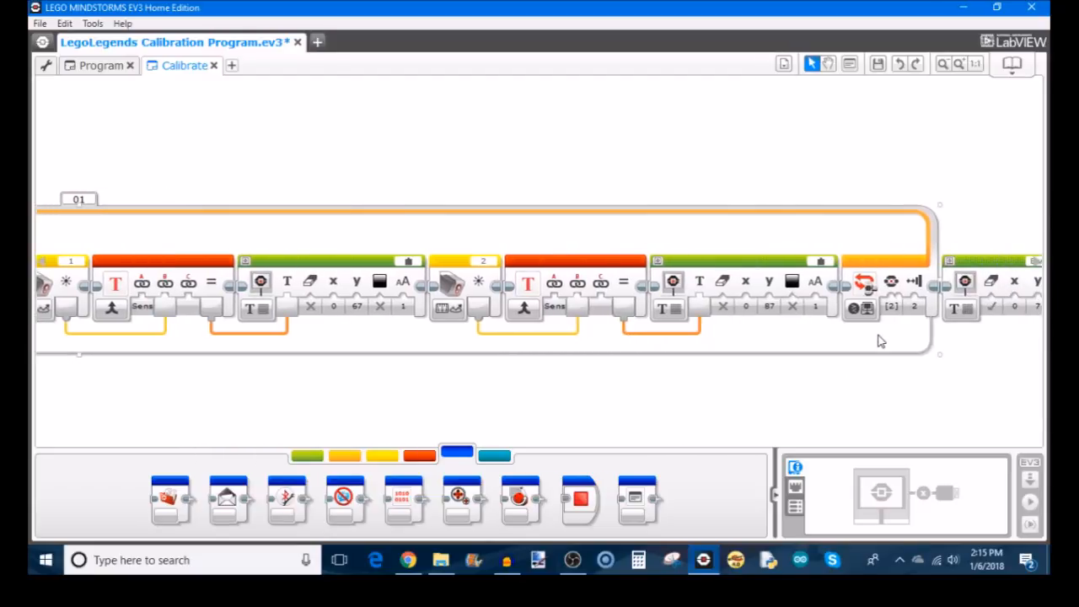
{"action": "mouse_move", "coordinate": [890, 280]}
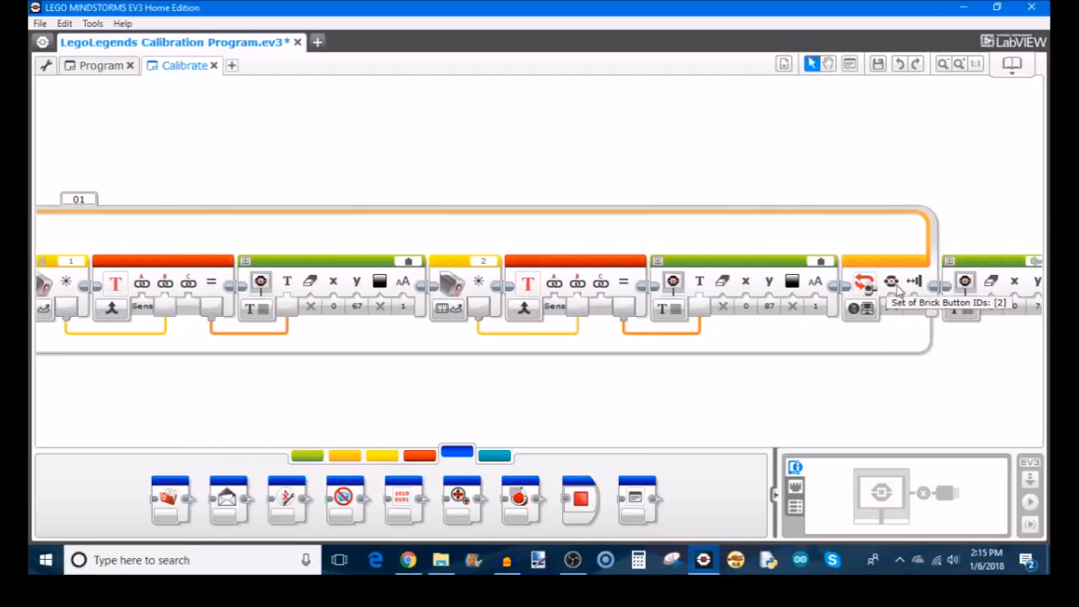
{"action": "mouse_move", "coordinate": [691, 409]}
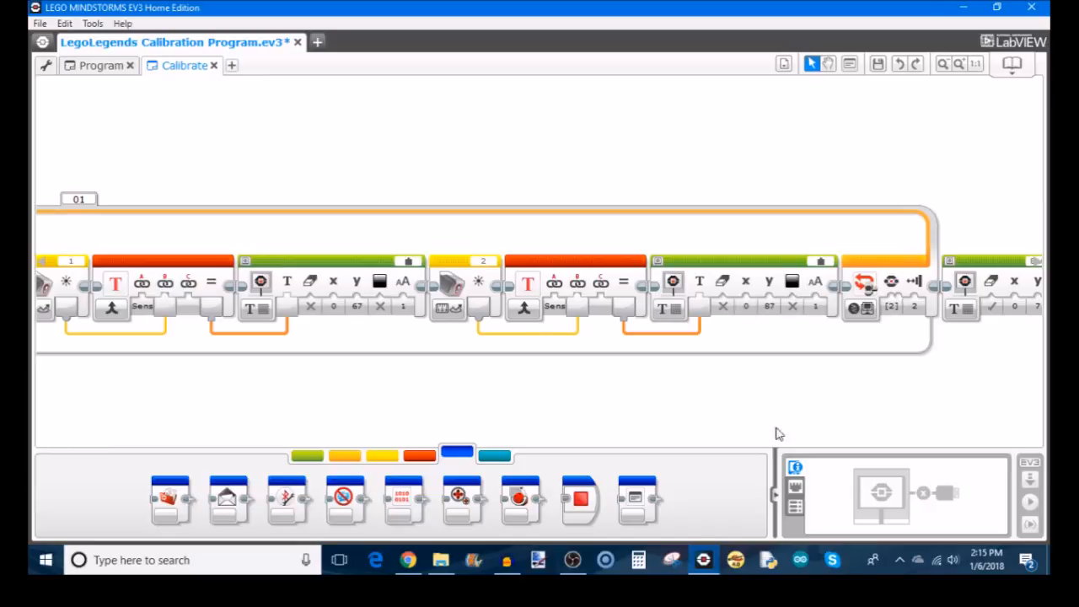
{"action": "mouse_move", "coordinate": [875, 394]}
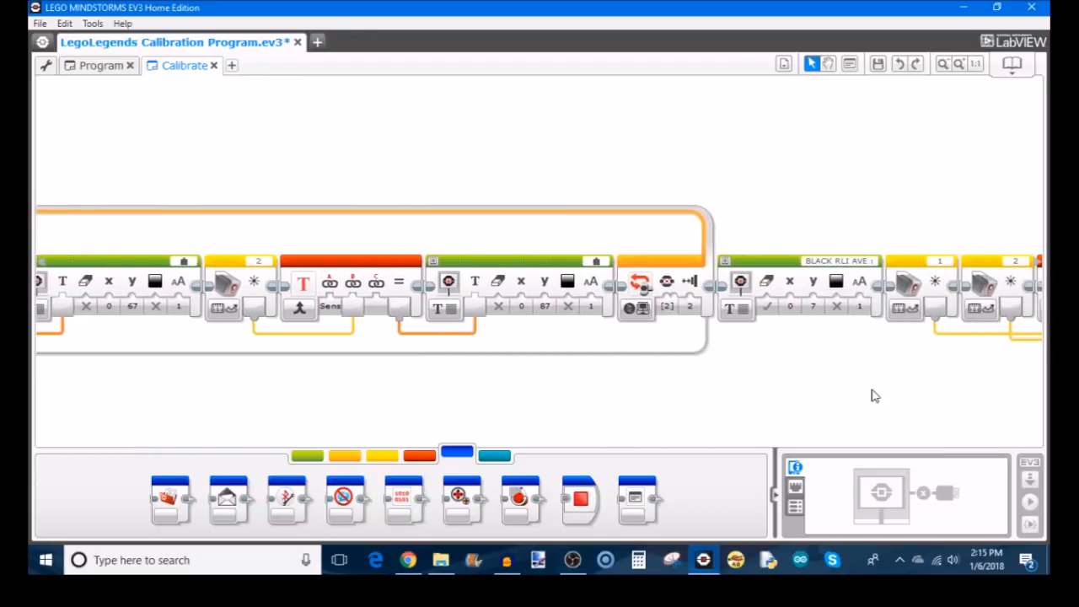
{"action": "scroll", "scroll_direction": "right", "scroll_amount": 3}
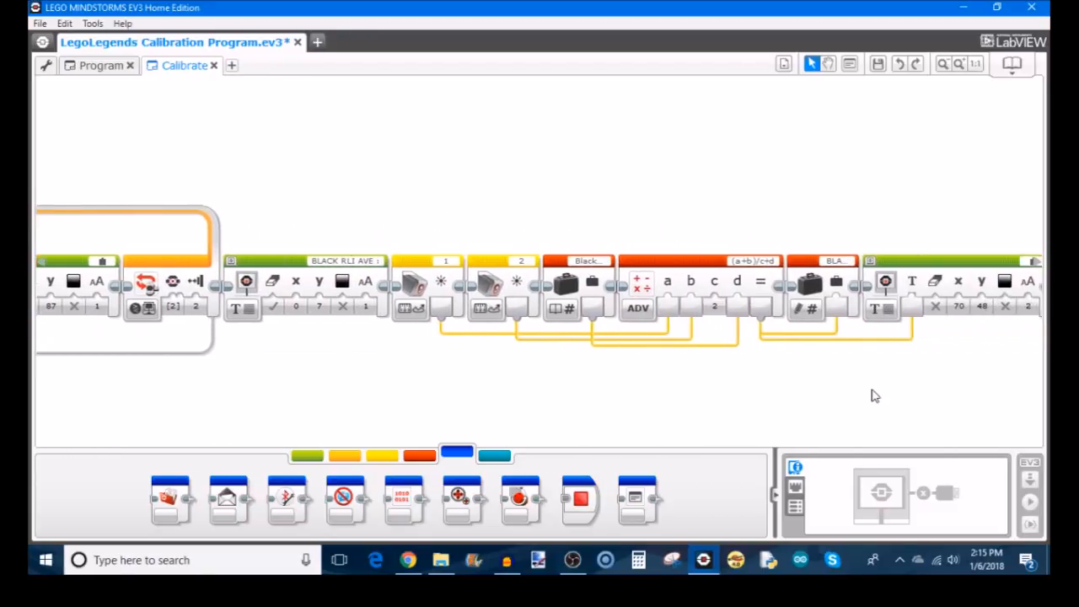
{"action": "scroll", "scroll_direction": "right", "scroll_amount": 3}
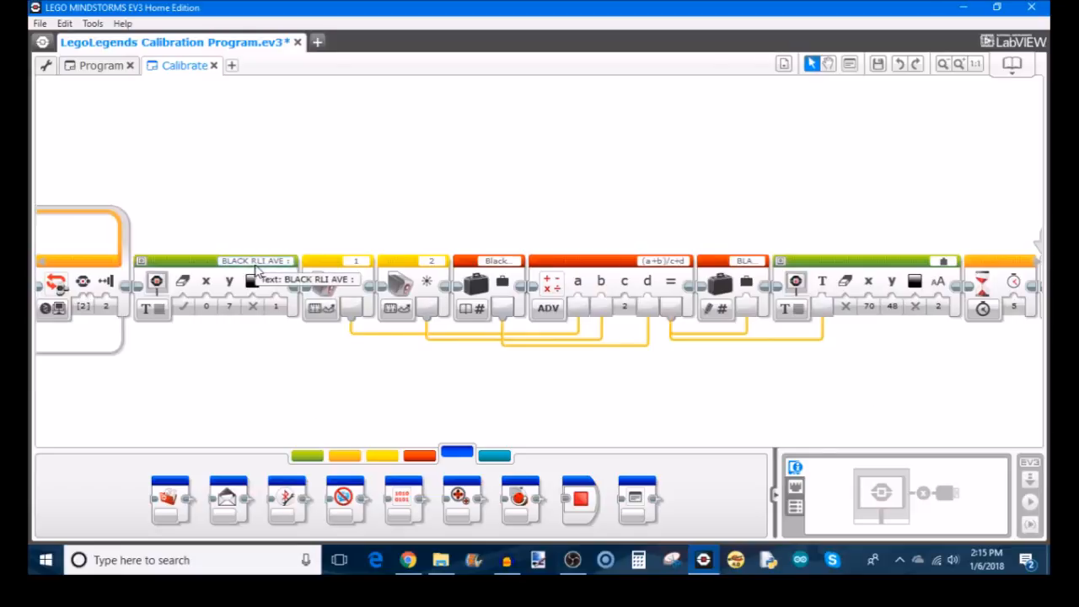
{"action": "mouse_move", "coordinate": [364, 263]}
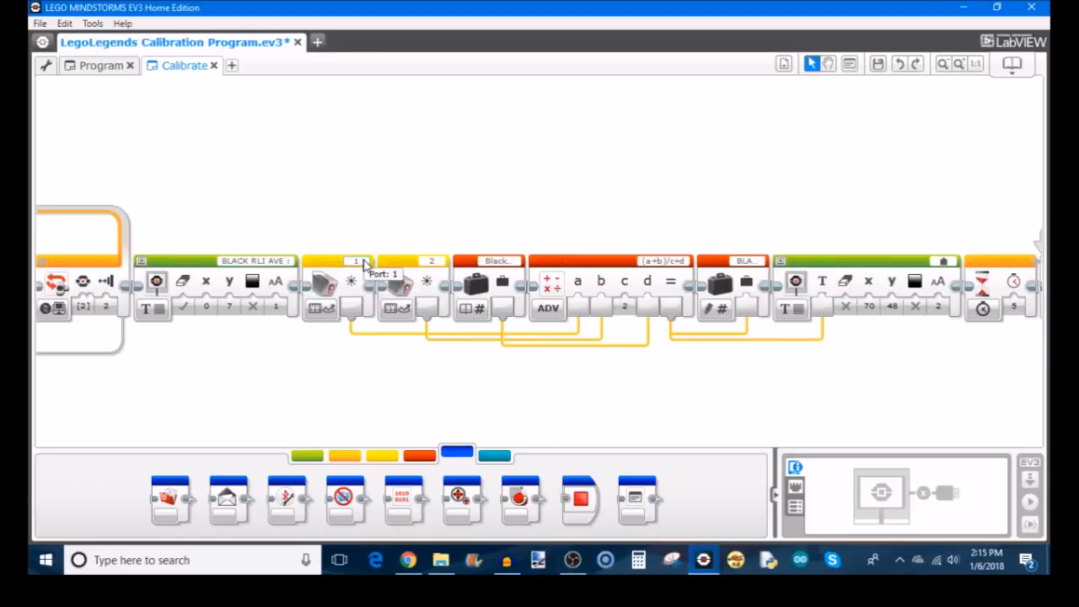
{"action": "mouse_move", "coordinate": [316, 306]}
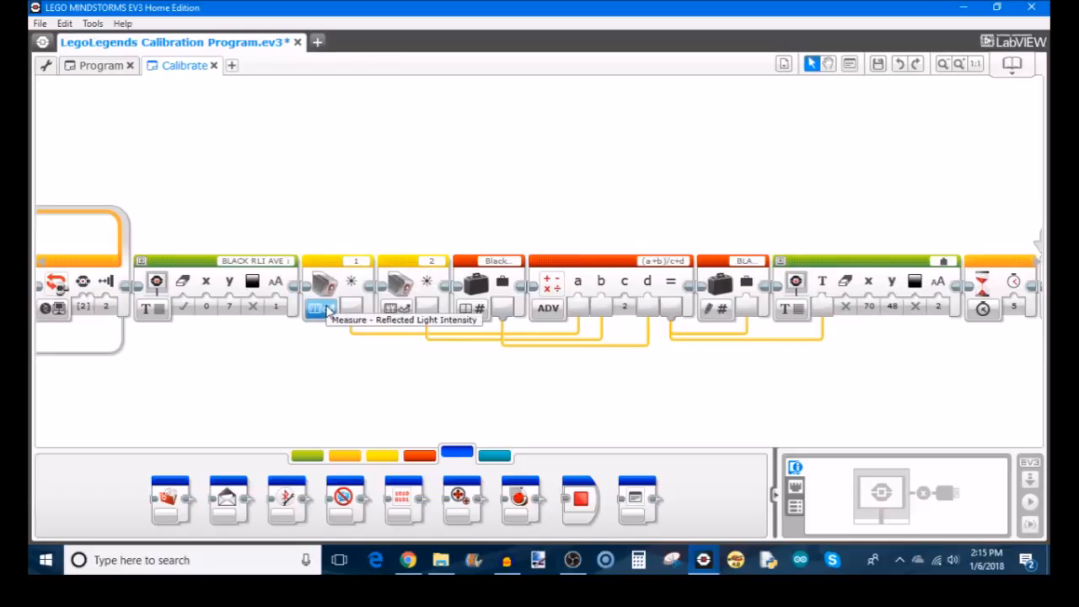
{"action": "mouse_move", "coordinate": [314, 384]}
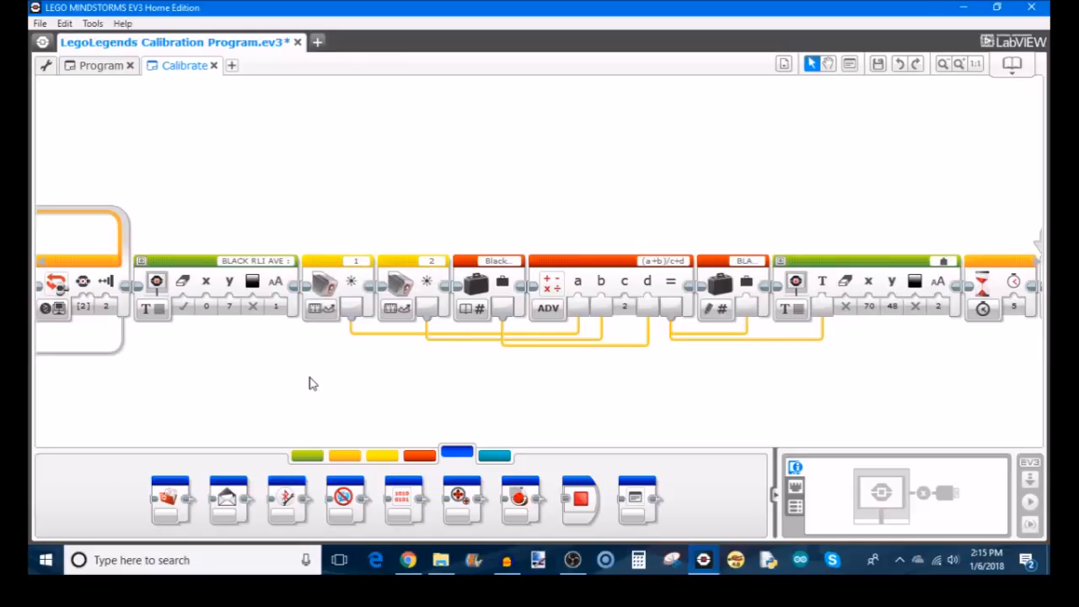
{"action": "mouse_move", "coordinate": [587, 279]}
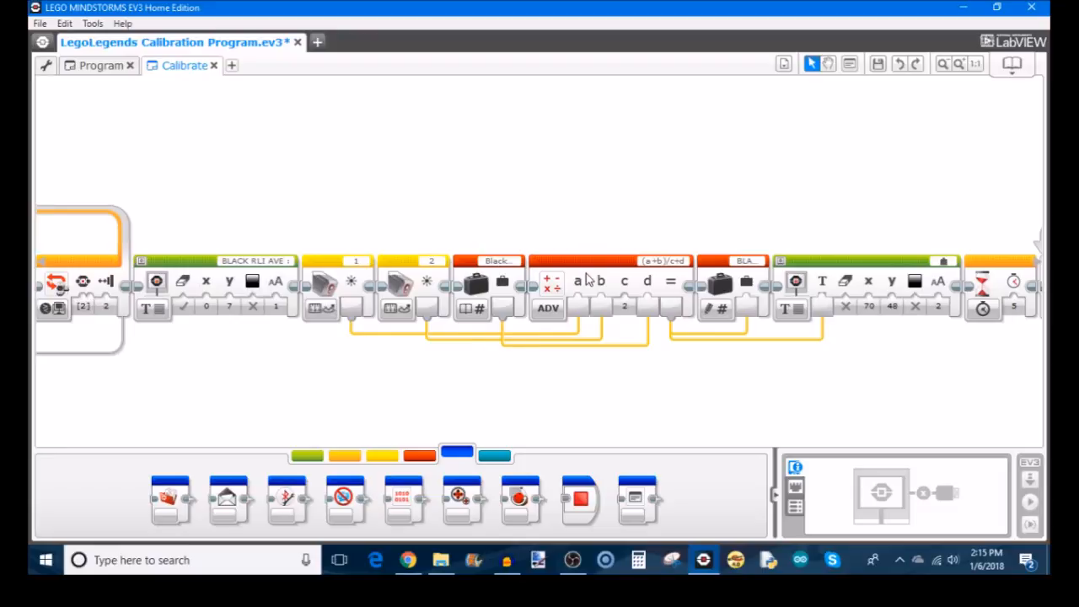
{"action": "mouse_move", "coordinate": [590, 283]}
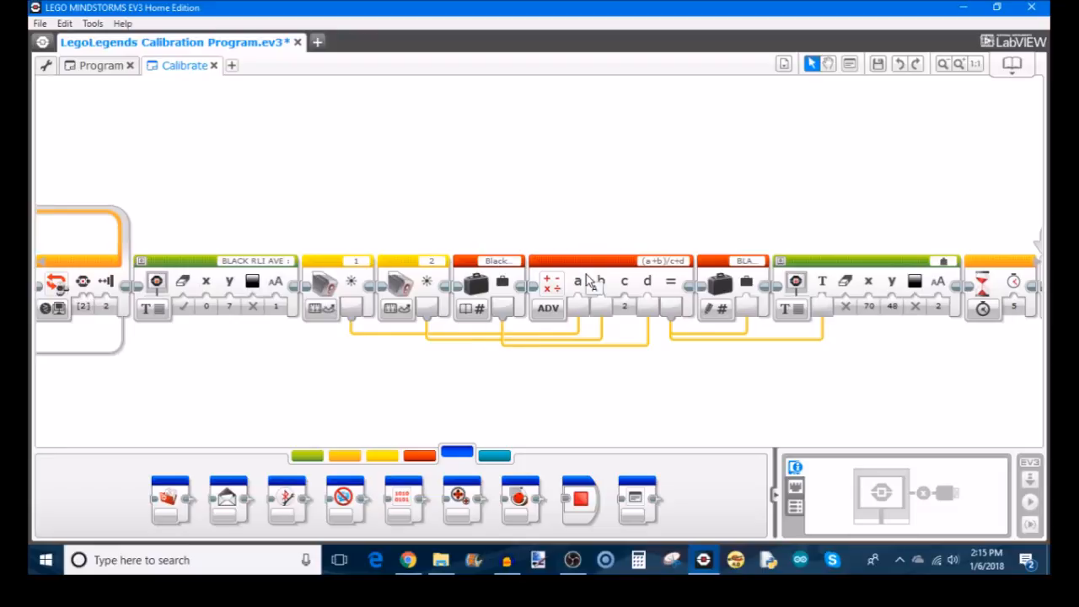
{"action": "mouse_move", "coordinate": [610, 273]}
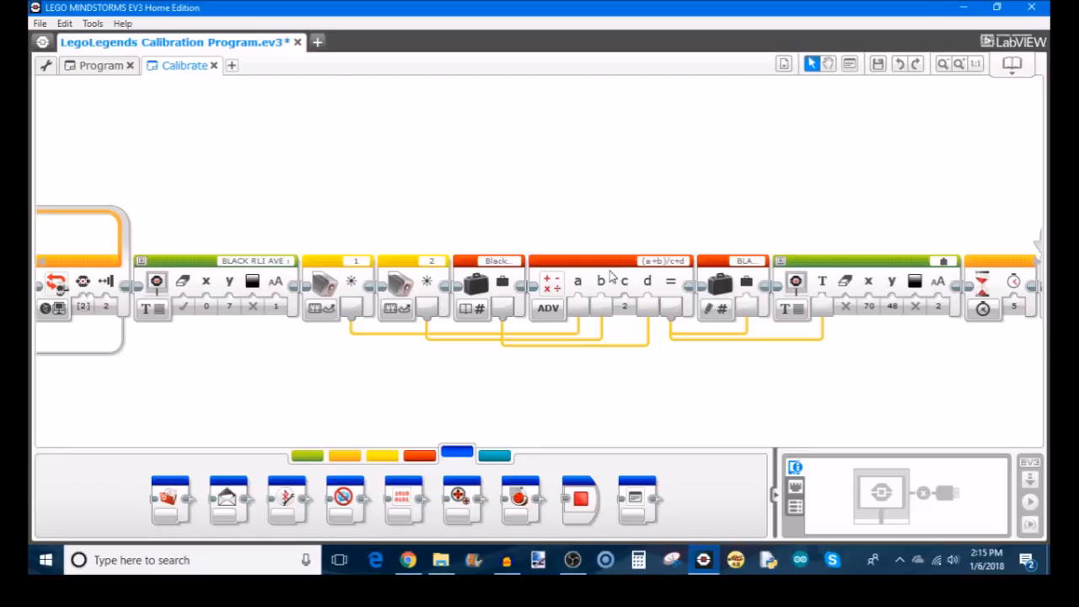
{"action": "mouse_move", "coordinate": [745, 266]}
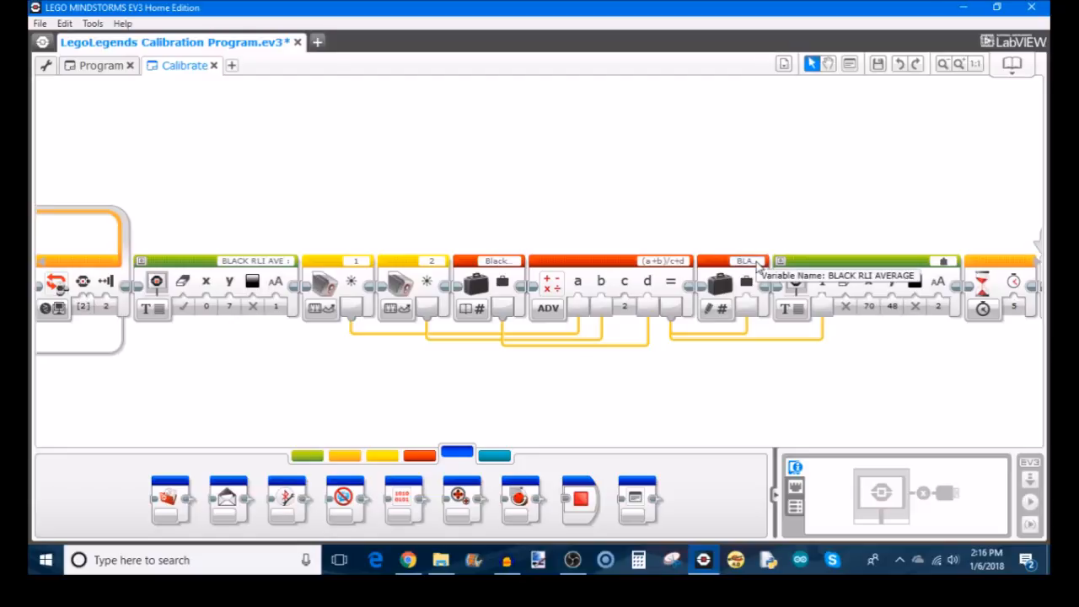
{"action": "mouse_move", "coordinate": [683, 234]}
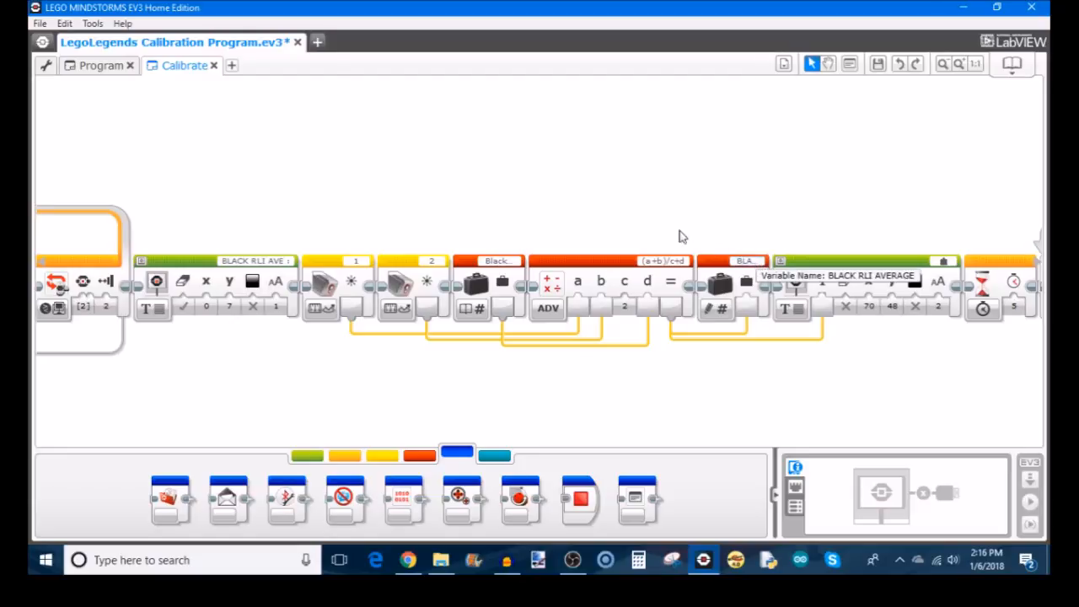
{"action": "mouse_move", "coordinate": [620, 324]}
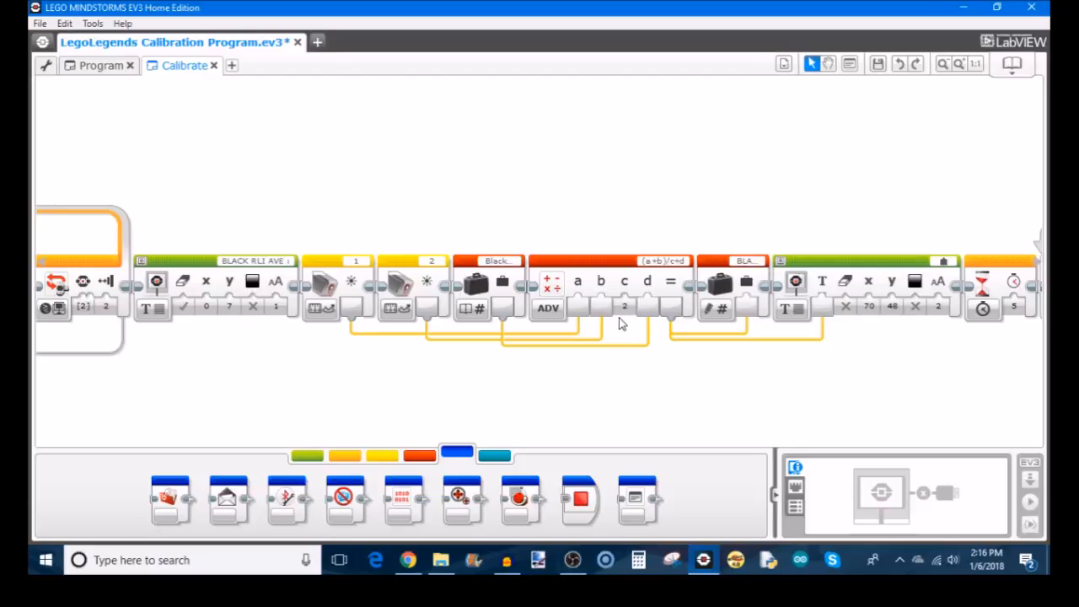
{"action": "mouse_move", "coordinate": [577, 290]}
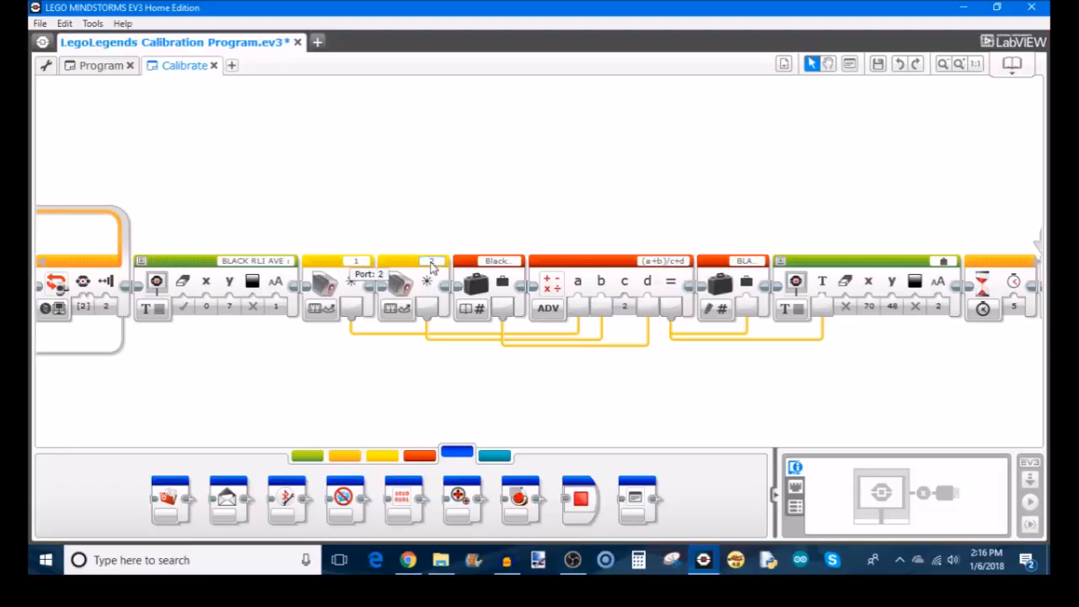
{"action": "mouse_move", "coordinate": [401, 312]}
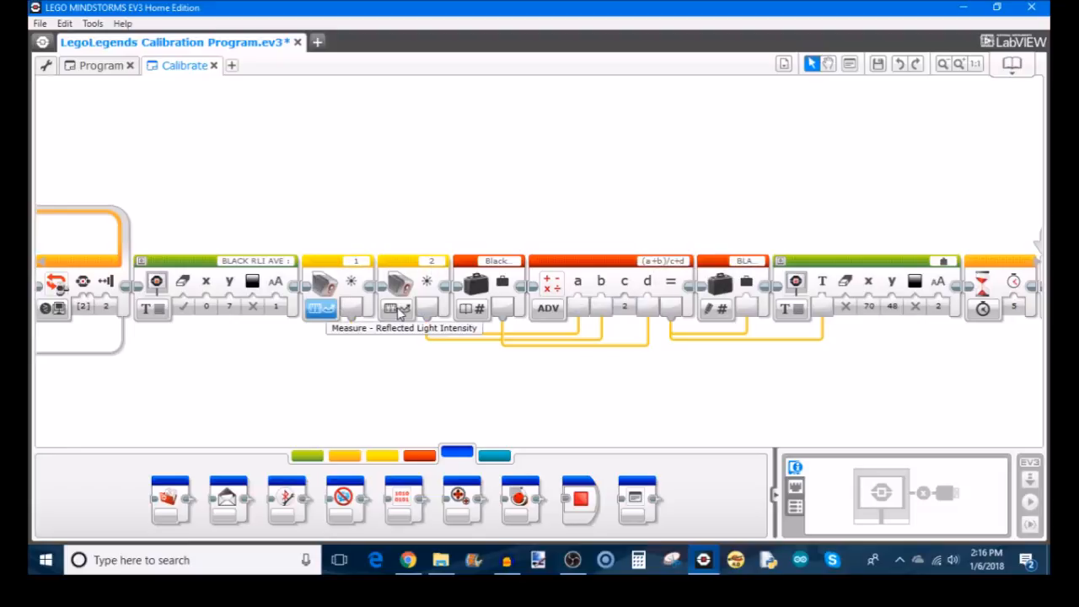
{"action": "mouse_move", "coordinate": [661, 268]}
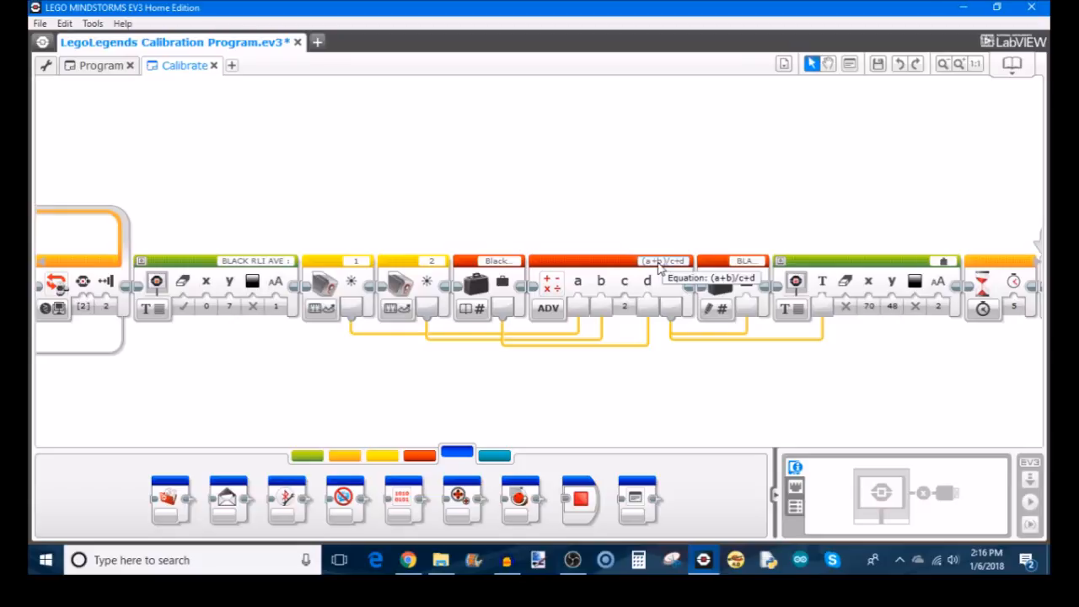
{"action": "mouse_move", "coordinate": [587, 300]}
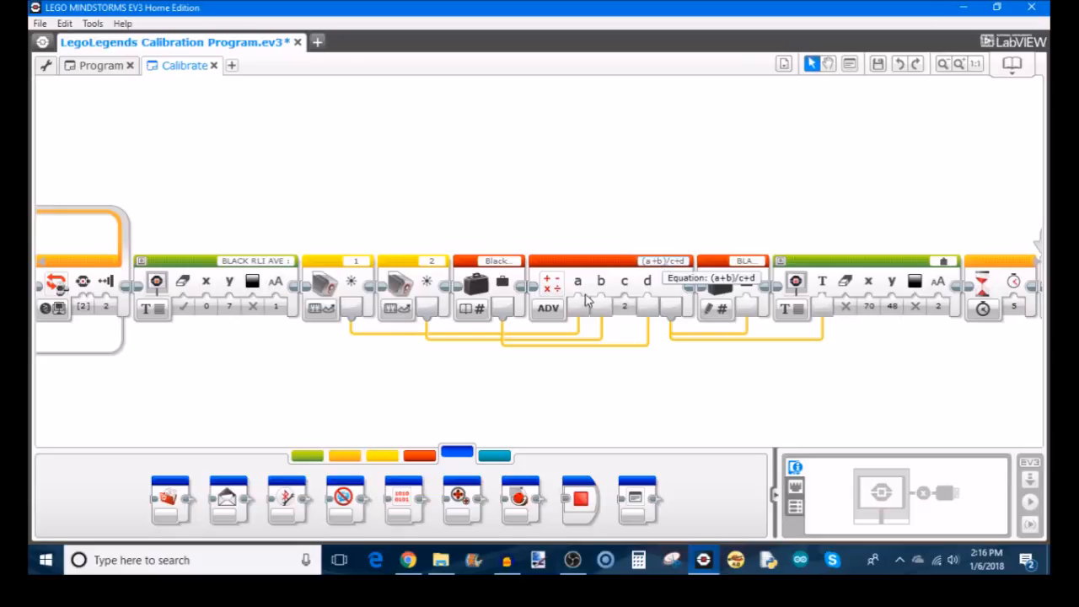
{"action": "mouse_move", "coordinate": [627, 300]}
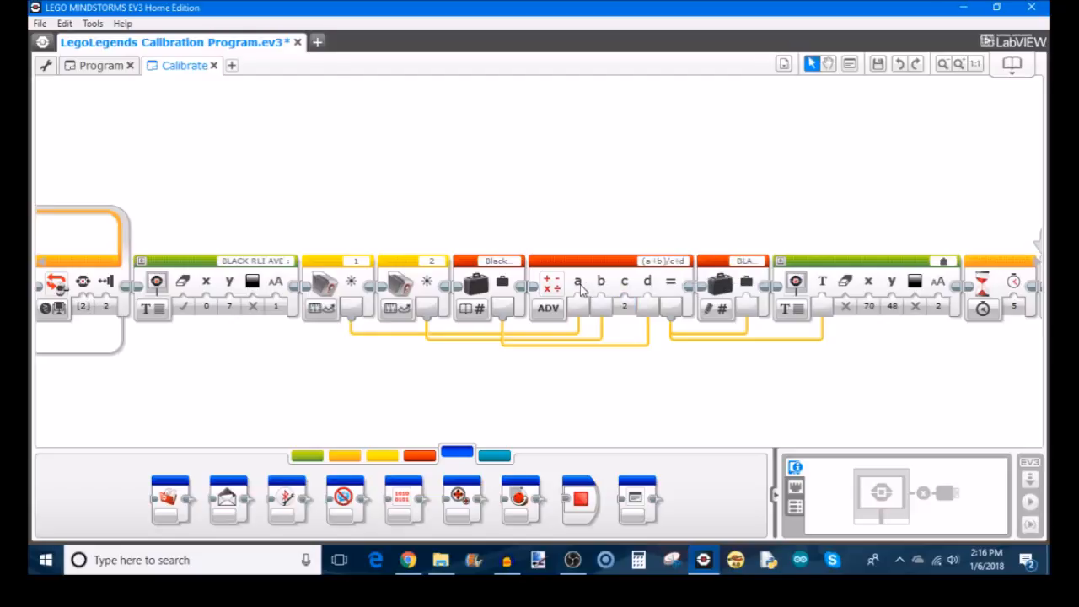
{"action": "mouse_move", "coordinate": [334, 290]}
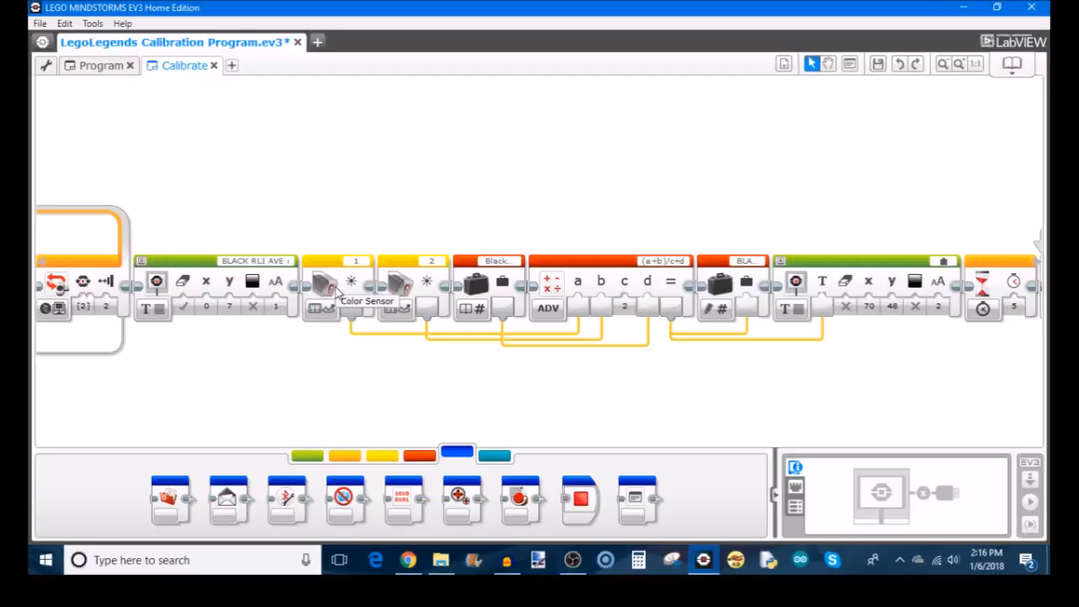
{"action": "mouse_move", "coordinate": [423, 269]}
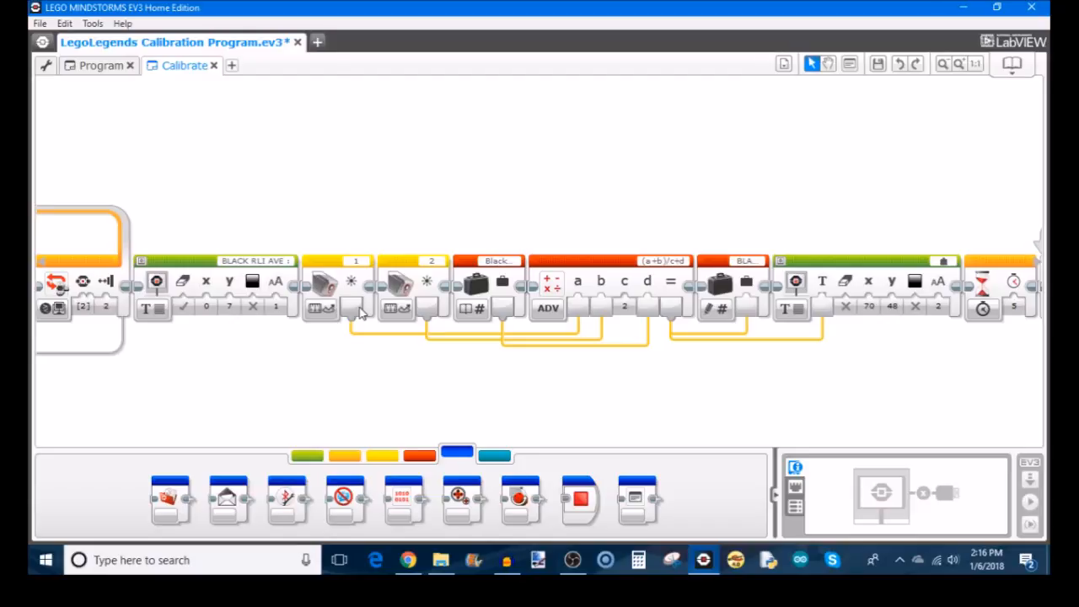
{"action": "mouse_move", "coordinate": [377, 395]}
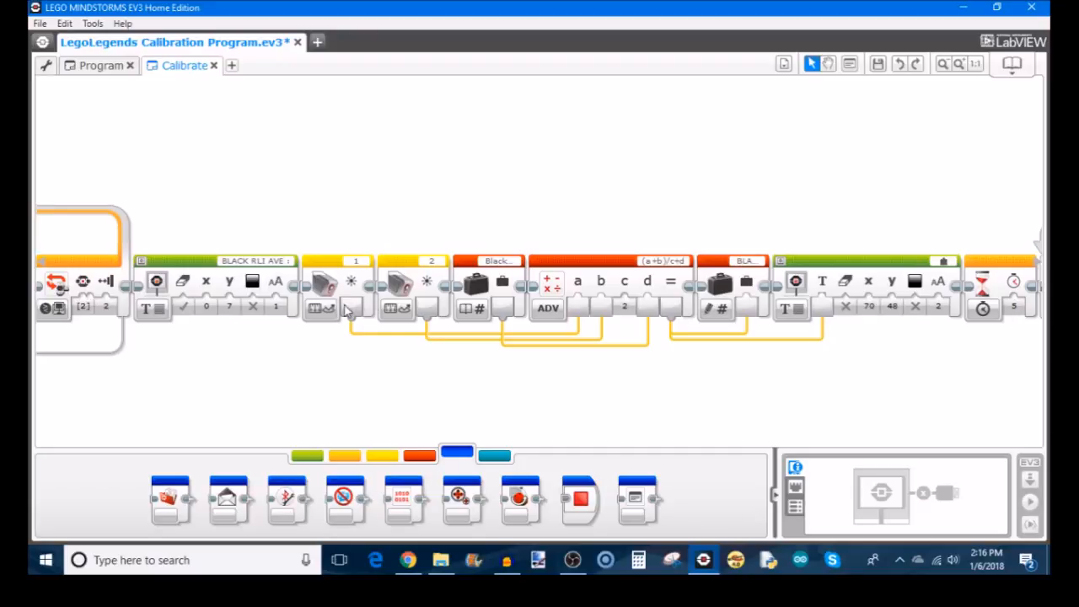
{"action": "mouse_move", "coordinate": [473, 384]}
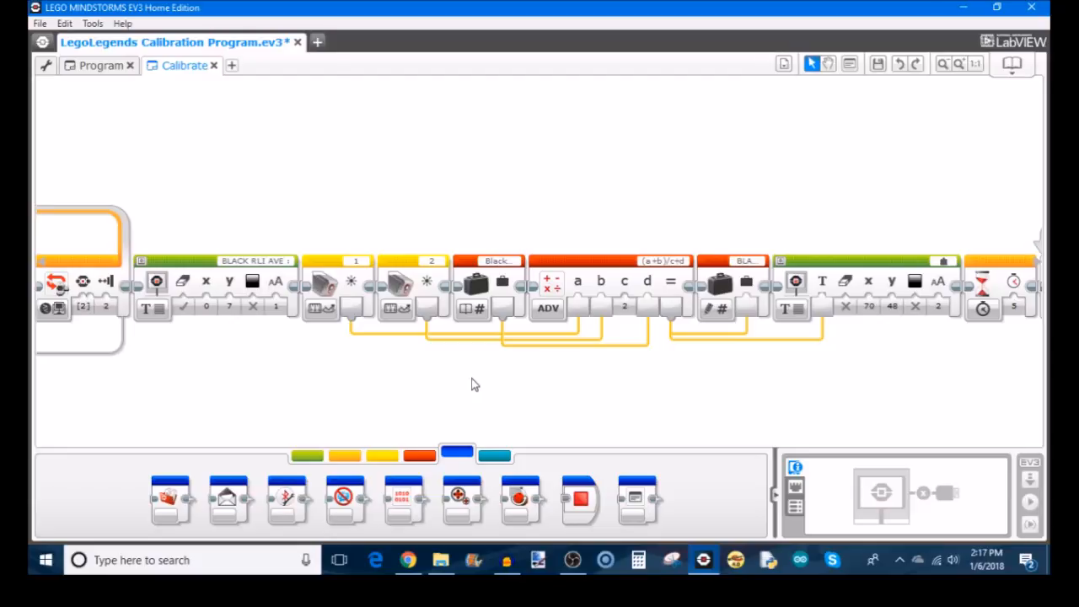
{"action": "mouse_move", "coordinate": [590, 325]}
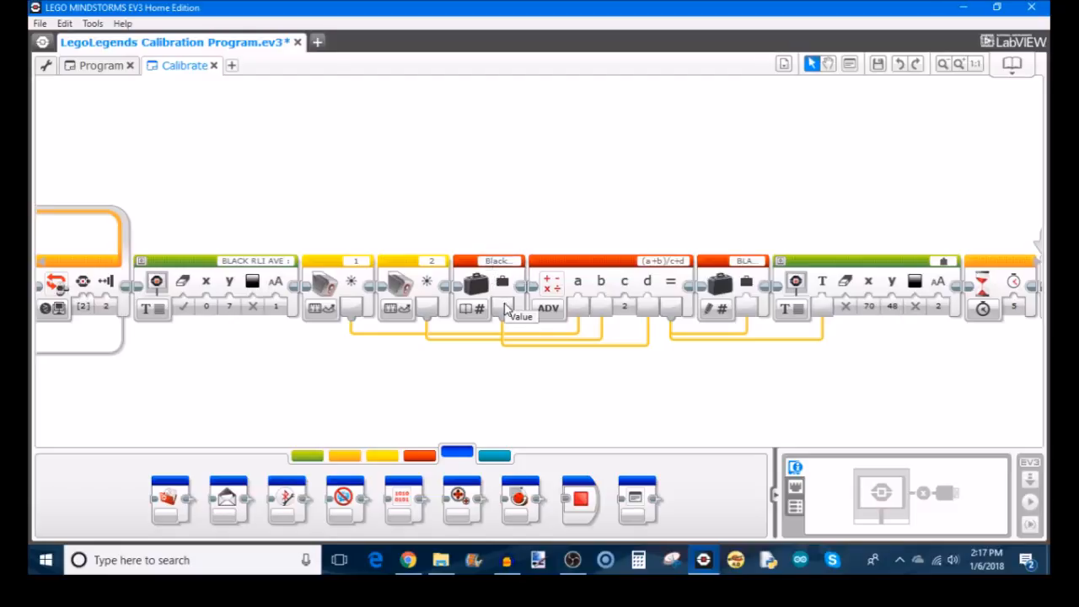
{"action": "mouse_move", "coordinate": [649, 322]}
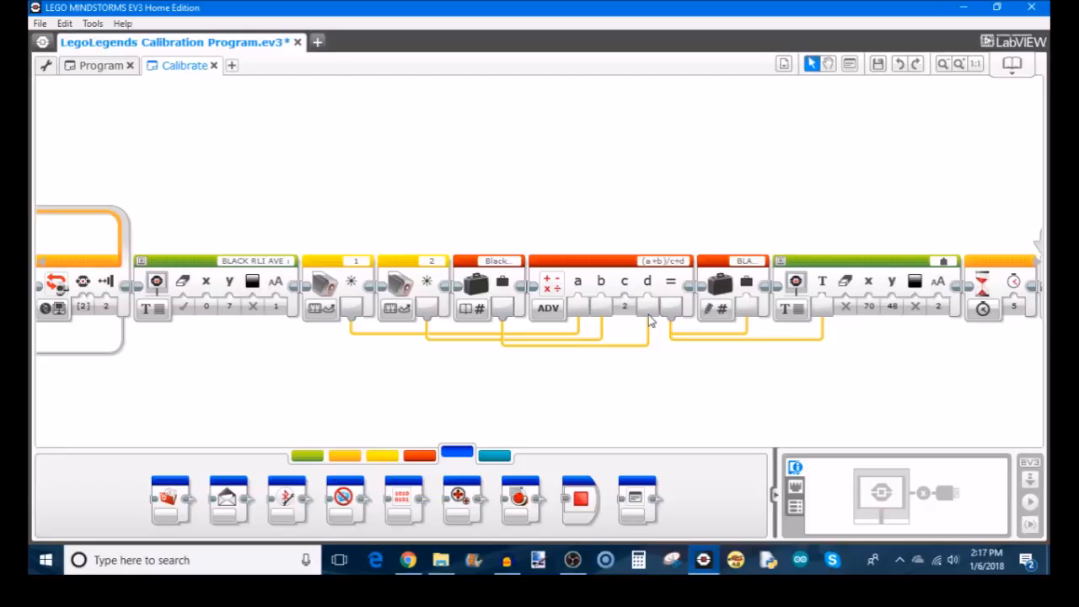
{"action": "mouse_move", "coordinate": [668, 404]}
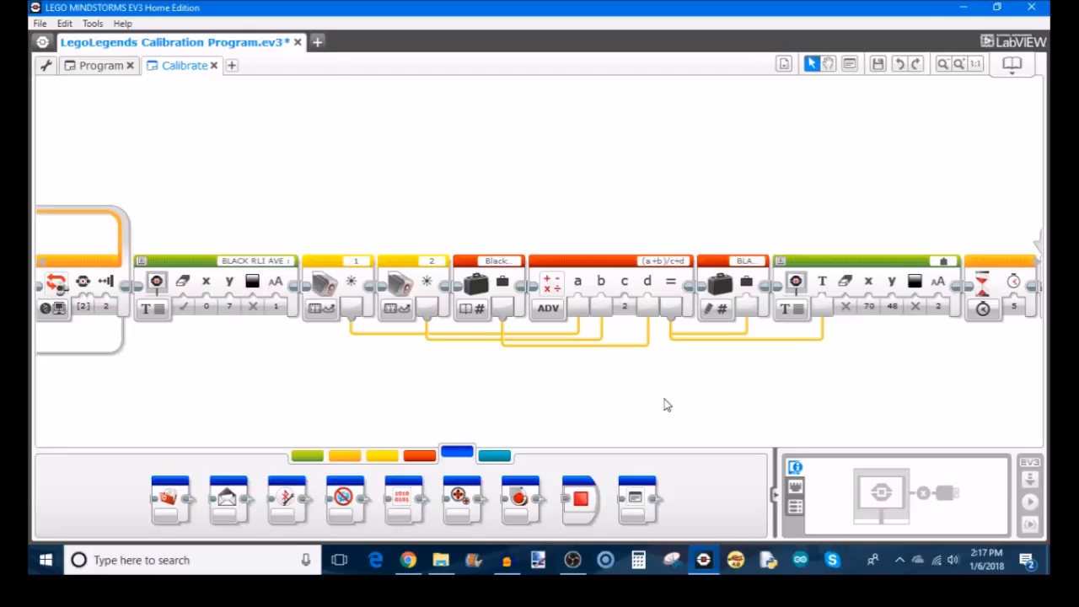
{"action": "mouse_move", "coordinate": [647, 391]}
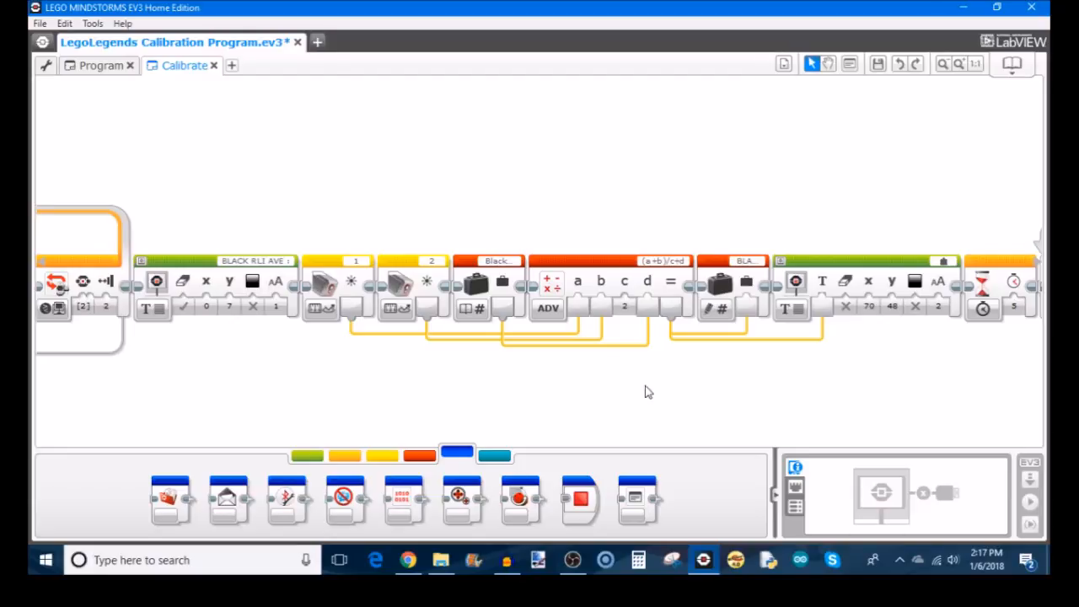
{"action": "mouse_move", "coordinate": [632, 386]}
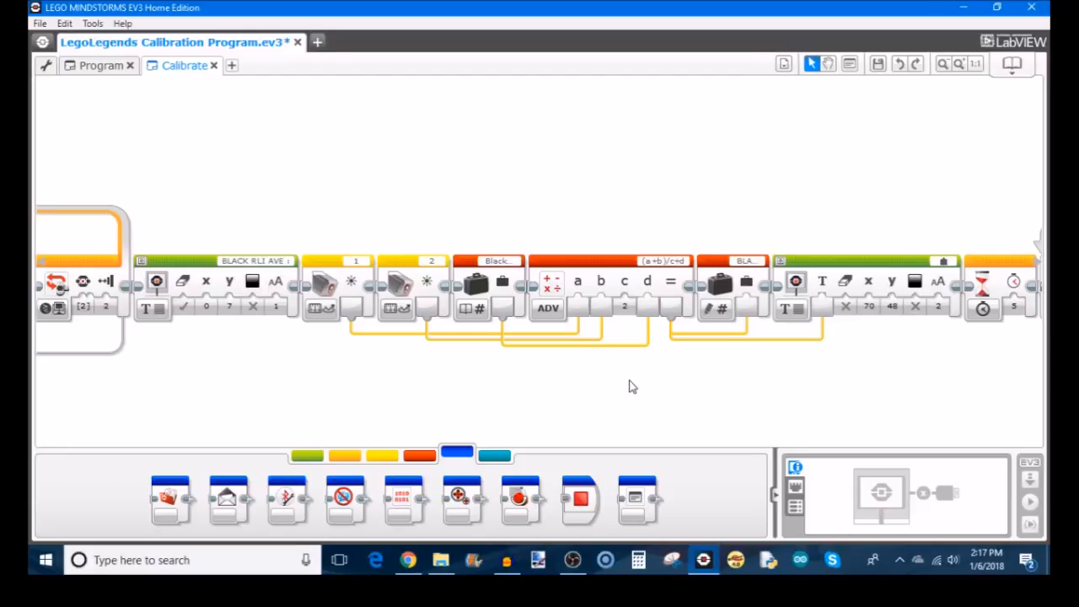
{"action": "mouse_move", "coordinate": [634, 389]}
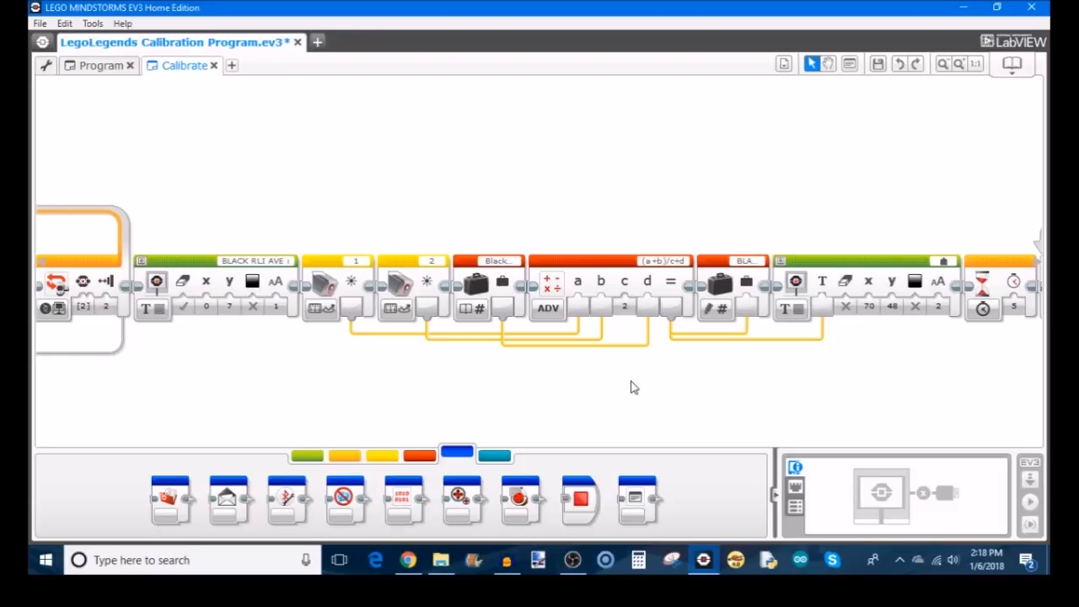
{"action": "mouse_move", "coordinate": [556, 372]}
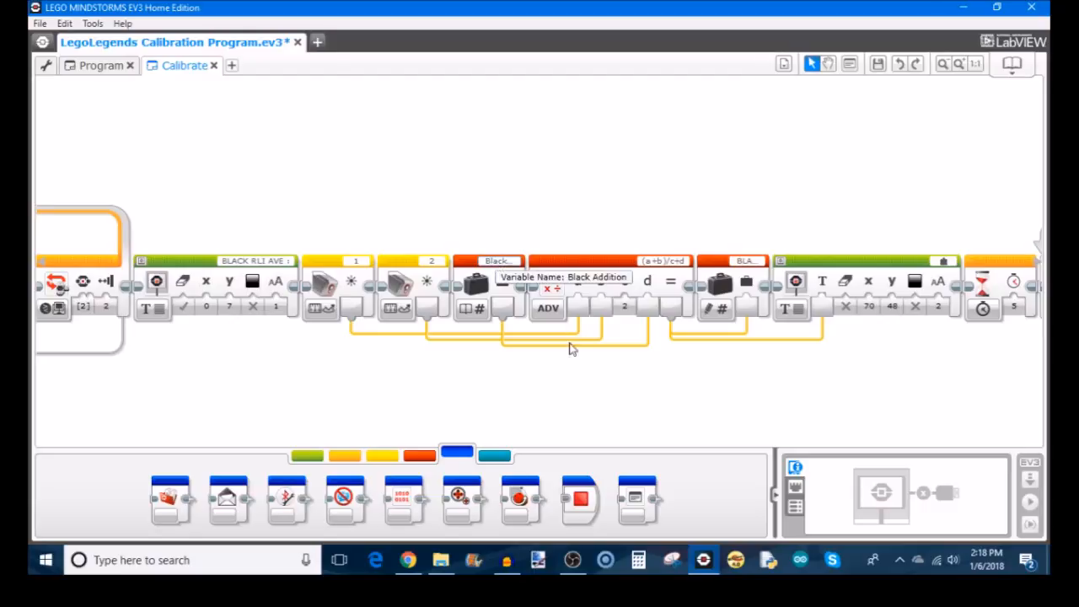
{"action": "mouse_move", "coordinate": [595, 382]}
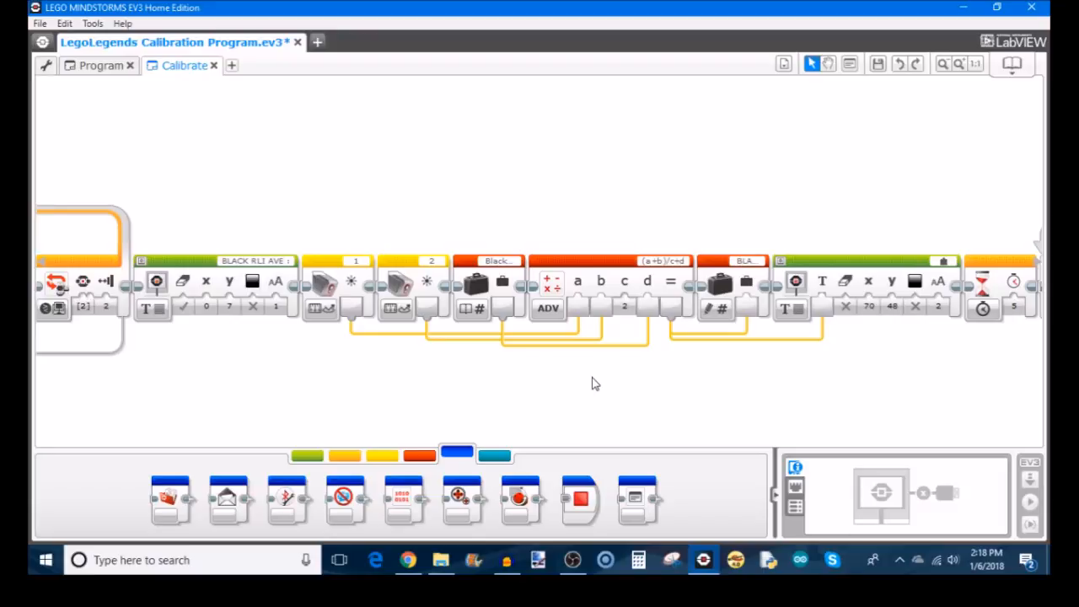
{"action": "mouse_move", "coordinate": [649, 395]}
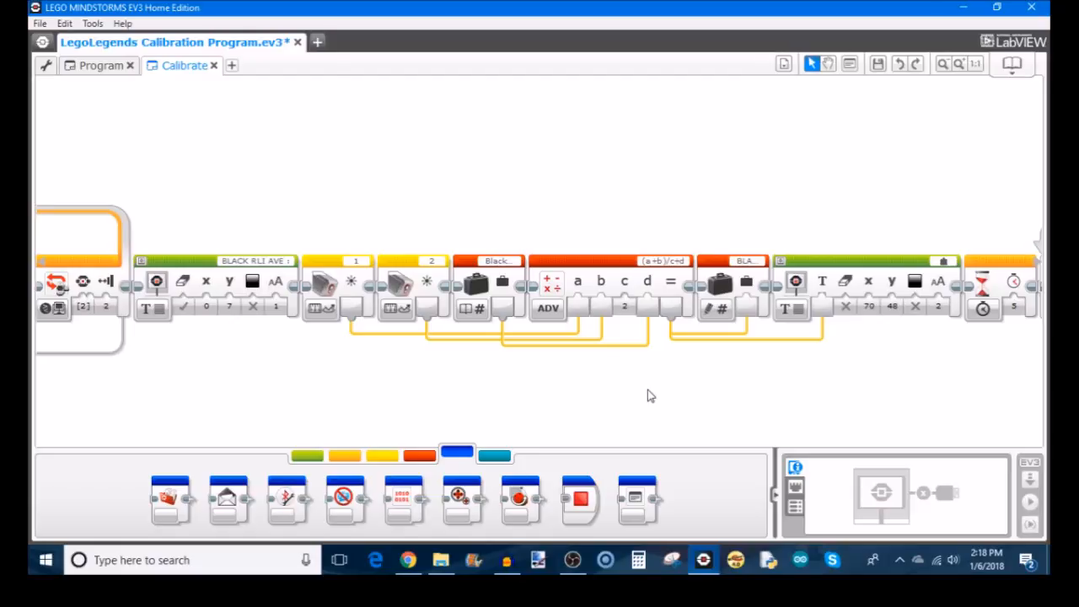
{"action": "mouse_move", "coordinate": [425, 283]}
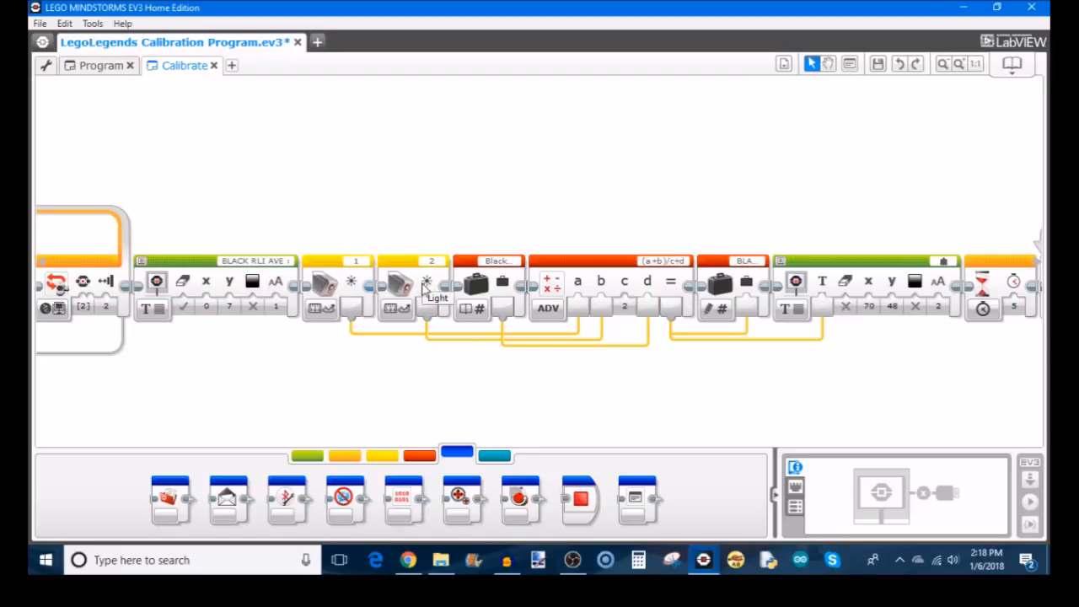
{"action": "mouse_move", "coordinate": [580, 259]}
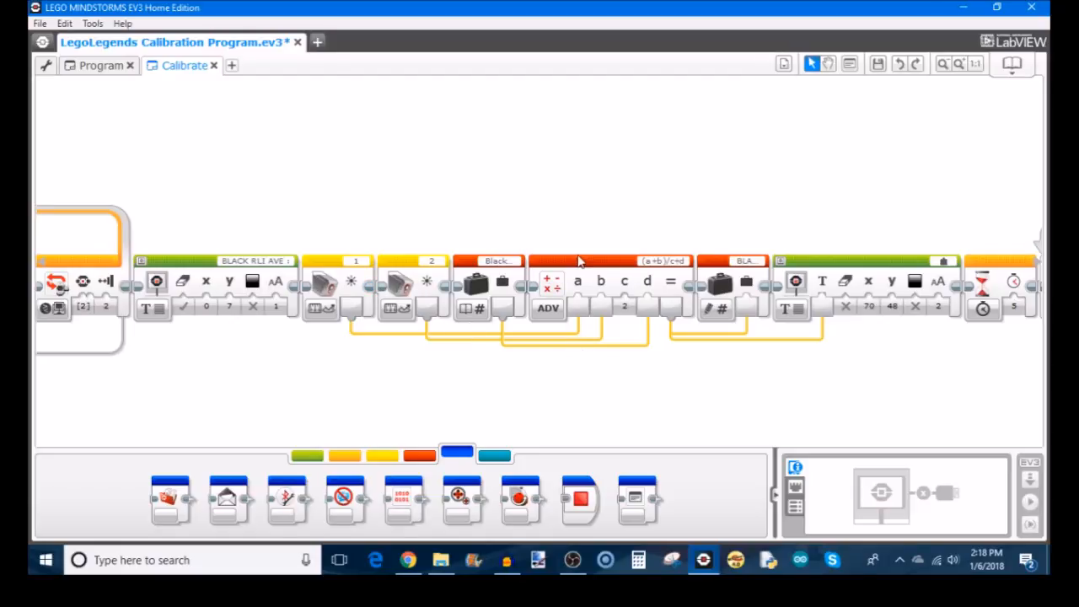
{"action": "mouse_move", "coordinate": [745, 290]}
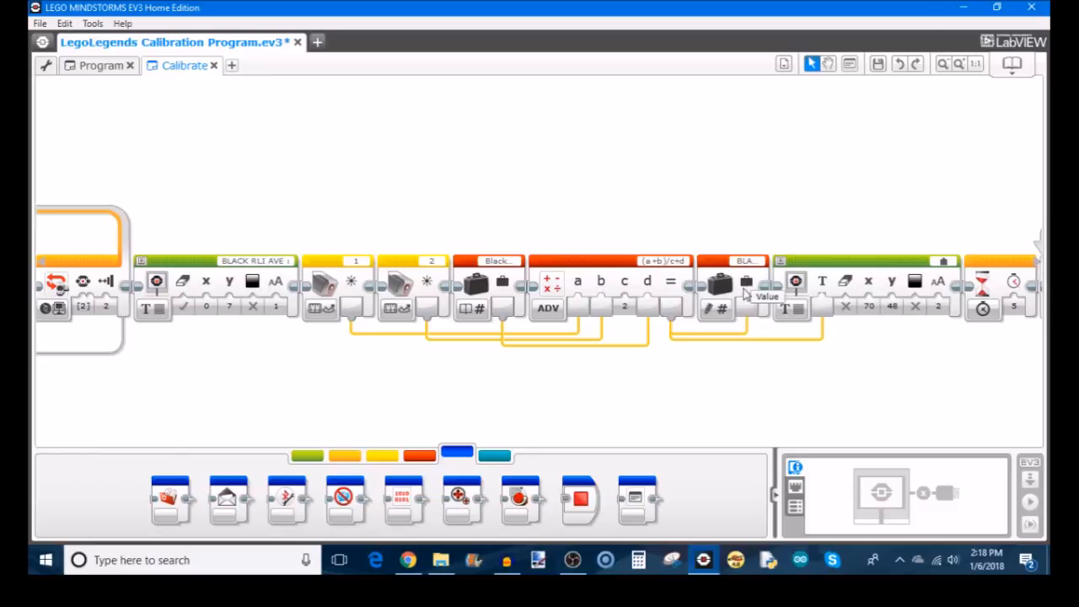
{"action": "mouse_move", "coordinate": [750, 263]}
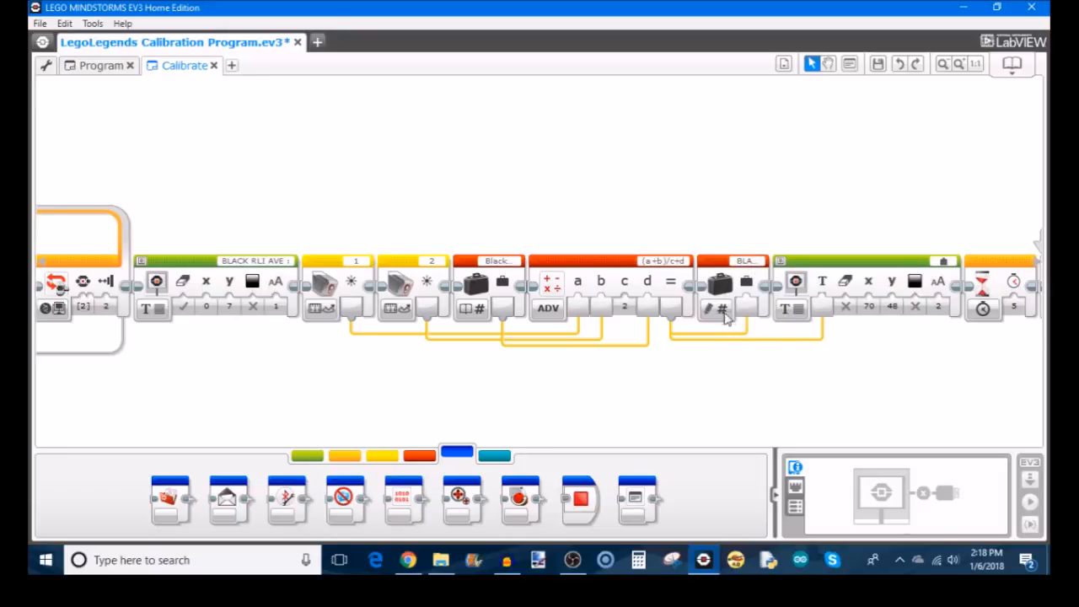
{"action": "mouse_move", "coordinate": [817, 310]}
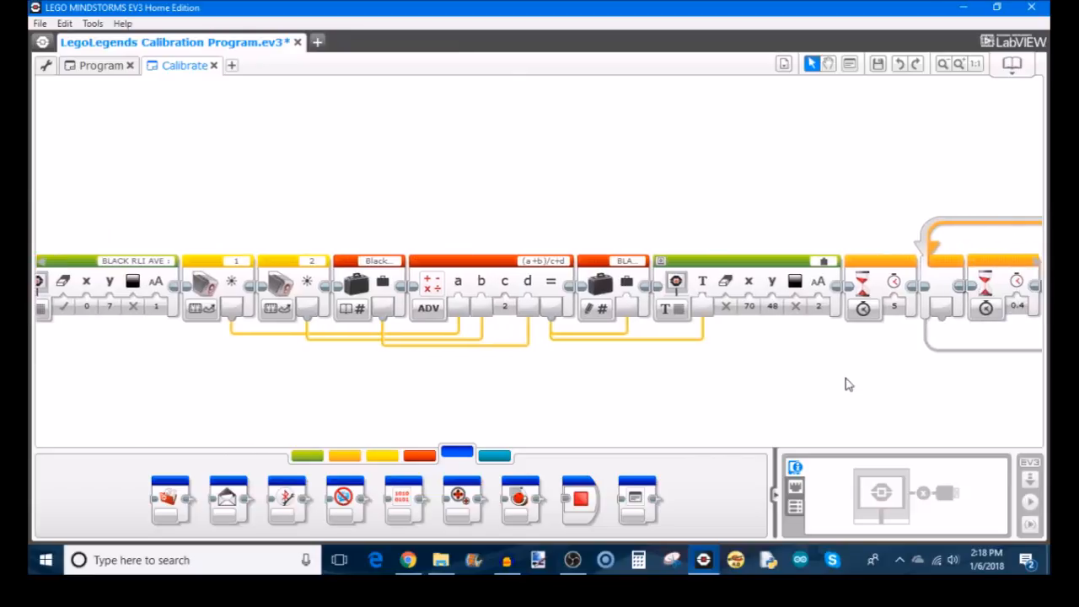
{"action": "mouse_move", "coordinate": [826, 378]}
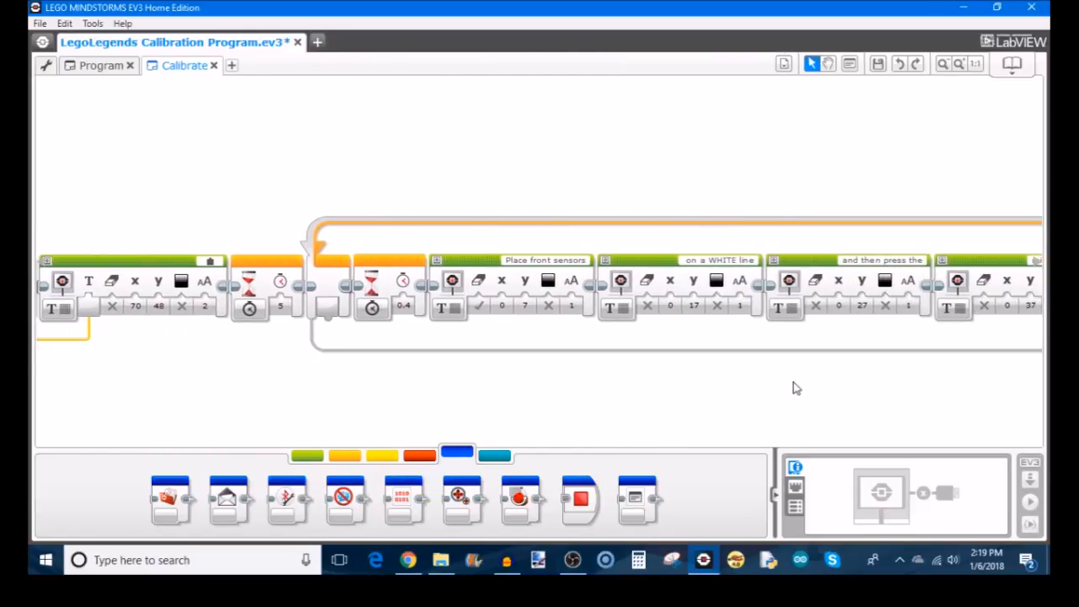
{"action": "mouse_move", "coordinate": [721, 259]}
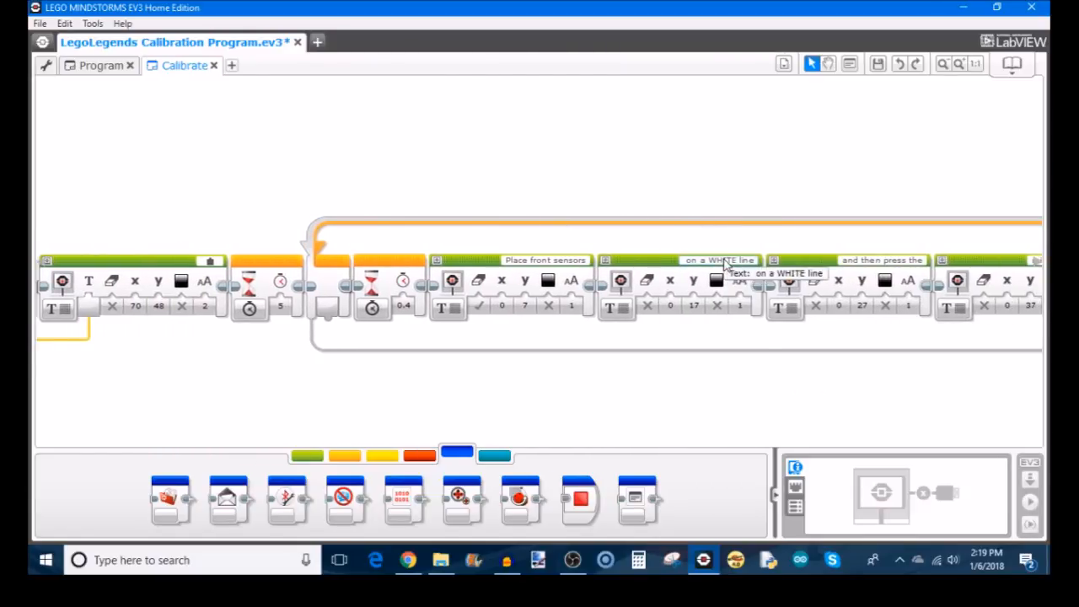
{"action": "mouse_move", "coordinate": [672, 413]}
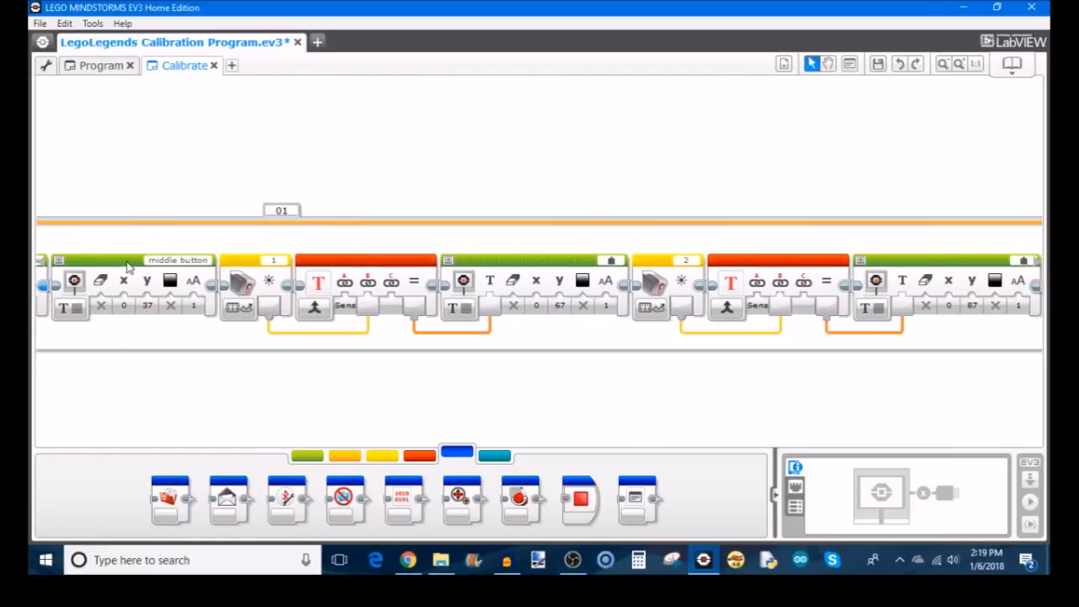
{"action": "mouse_move", "coordinate": [543, 377]}
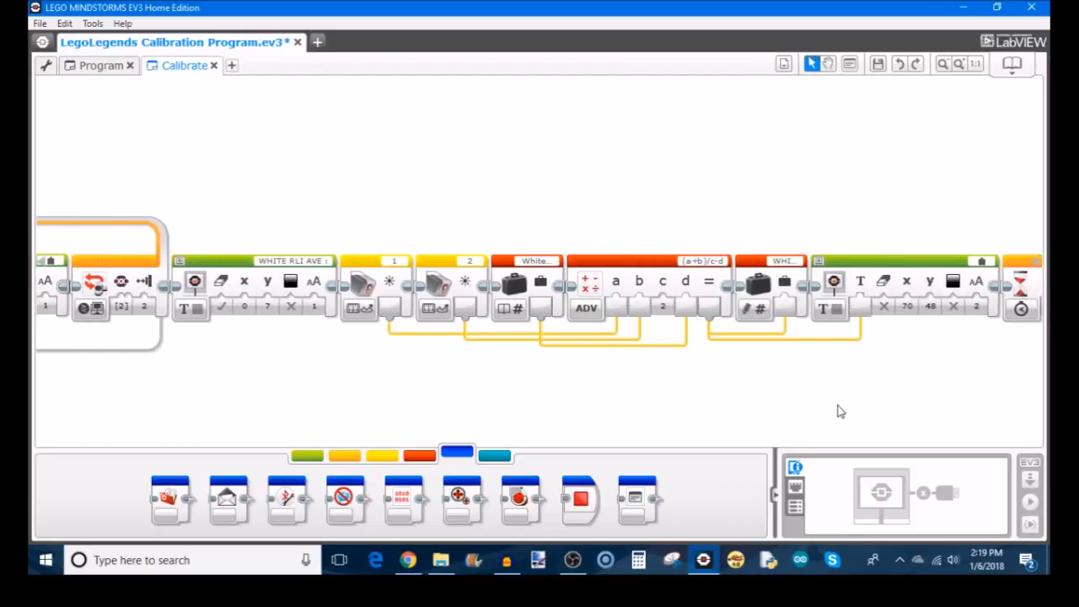
{"action": "mouse_move", "coordinate": [390, 280]}
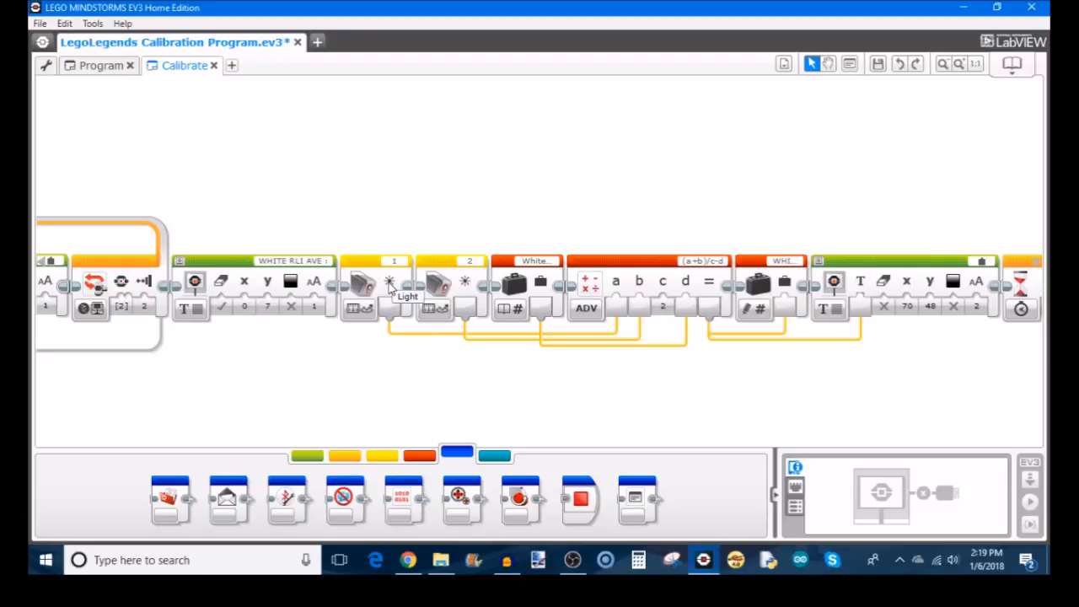
{"action": "mouse_move", "coordinate": [622, 320]}
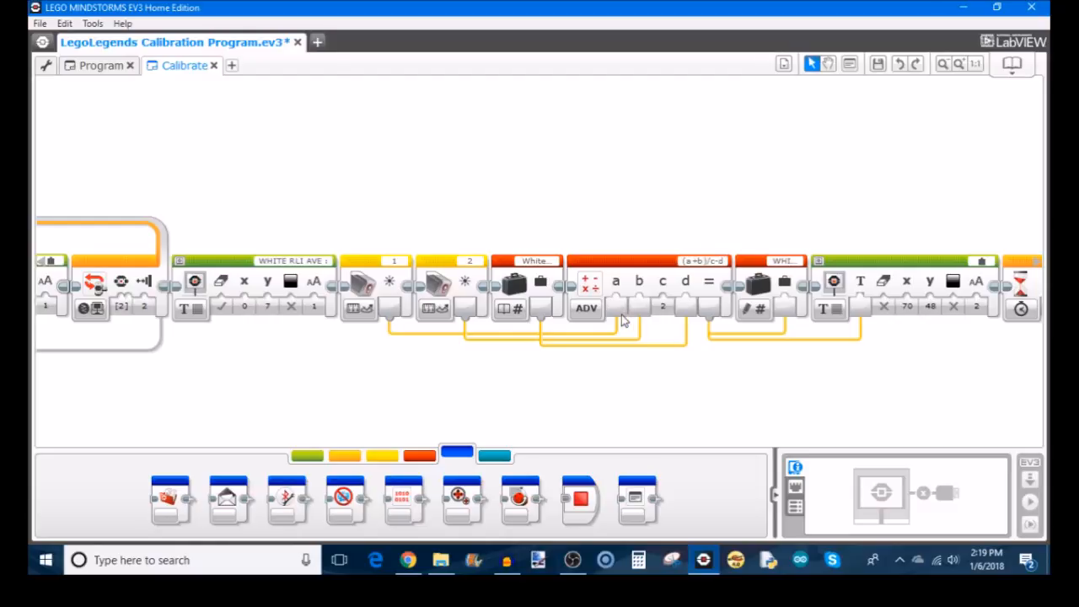
{"action": "mouse_move", "coordinate": [539, 269]}
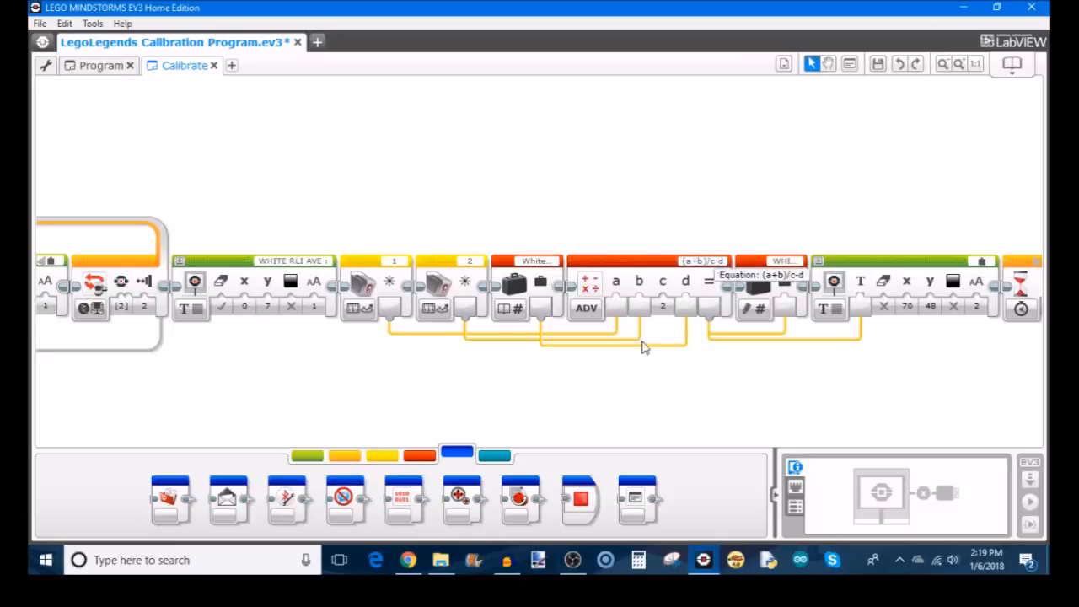
{"action": "mouse_move", "coordinate": [631, 384]}
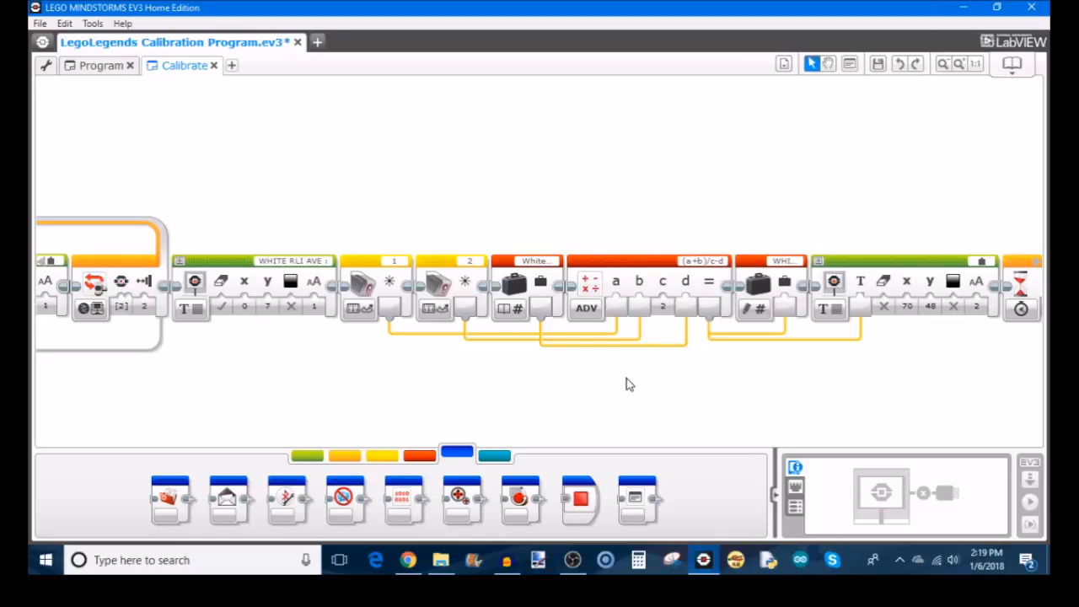
{"action": "mouse_move", "coordinate": [549, 279]}
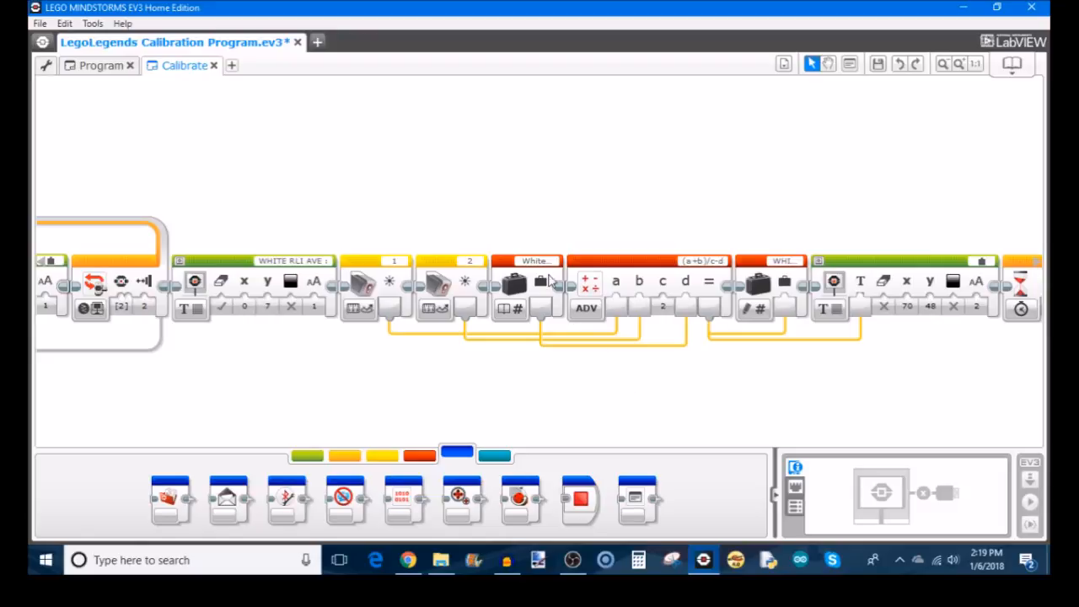
{"action": "mouse_move", "coordinate": [630, 373]}
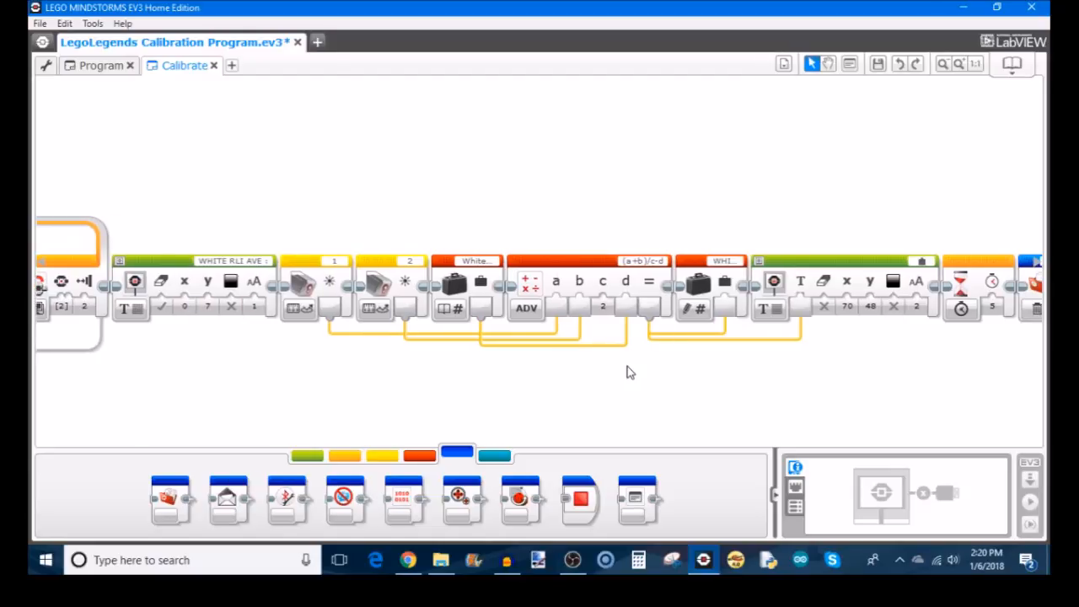
{"action": "mouse_move", "coordinate": [640, 260]}
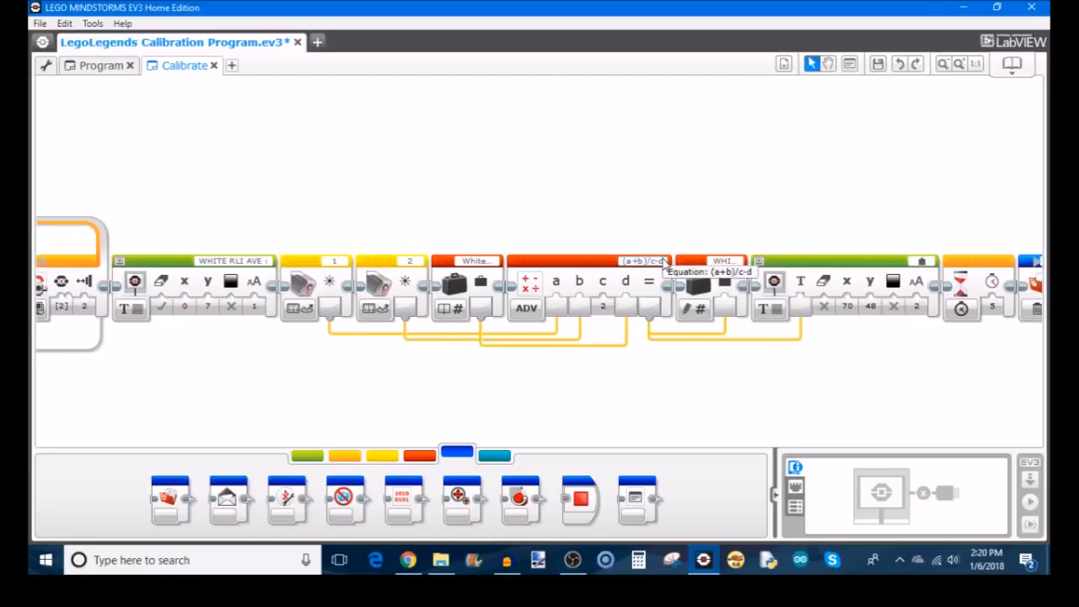
{"action": "mouse_move", "coordinate": [603, 364]}
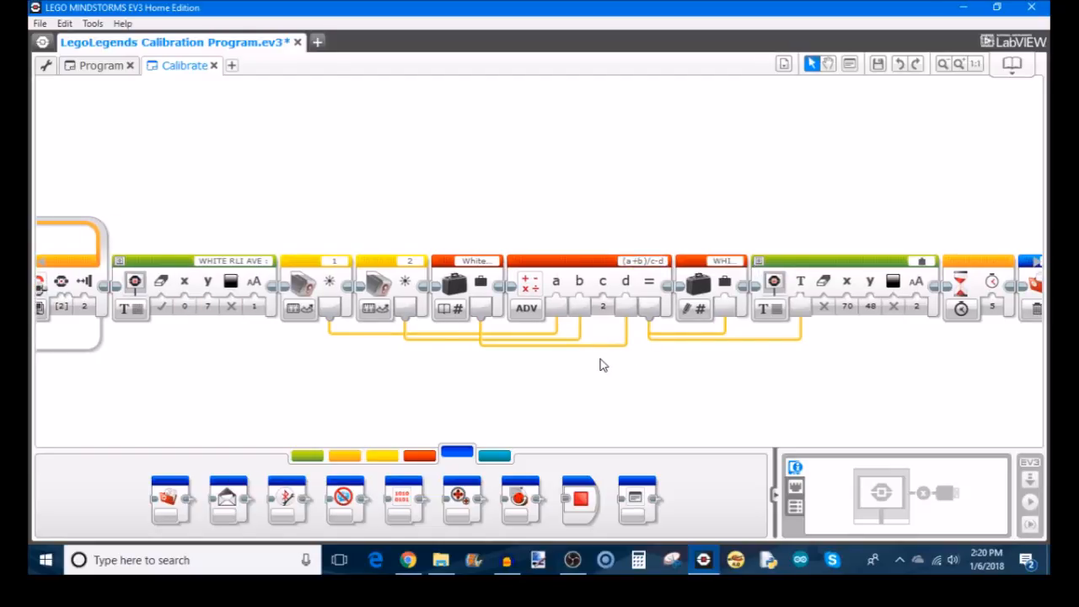
{"action": "mouse_move", "coordinate": [603, 367]}
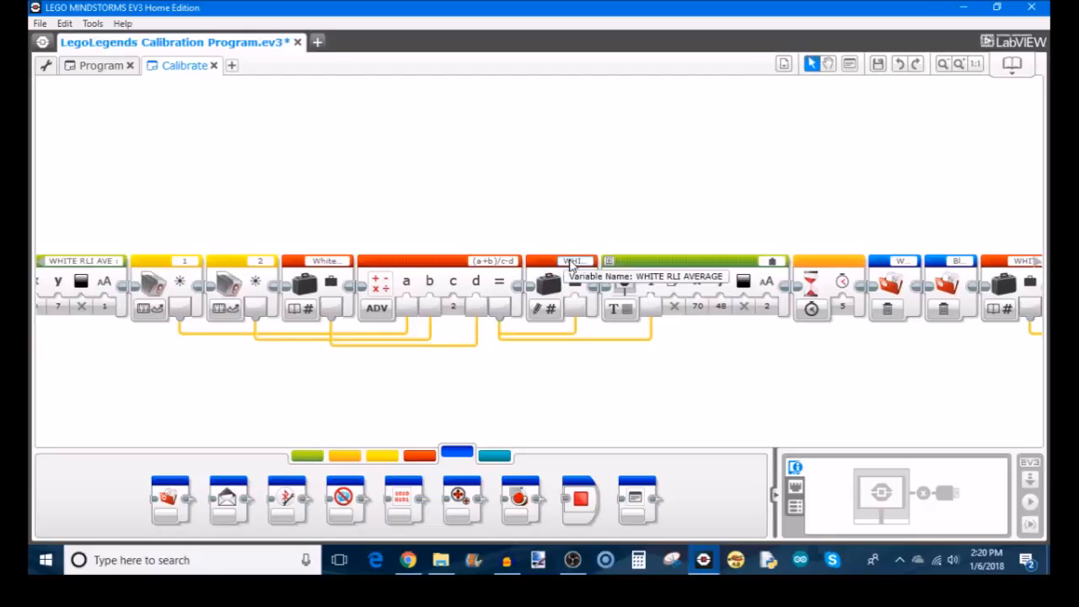
{"action": "mouse_move", "coordinate": [571, 267]}
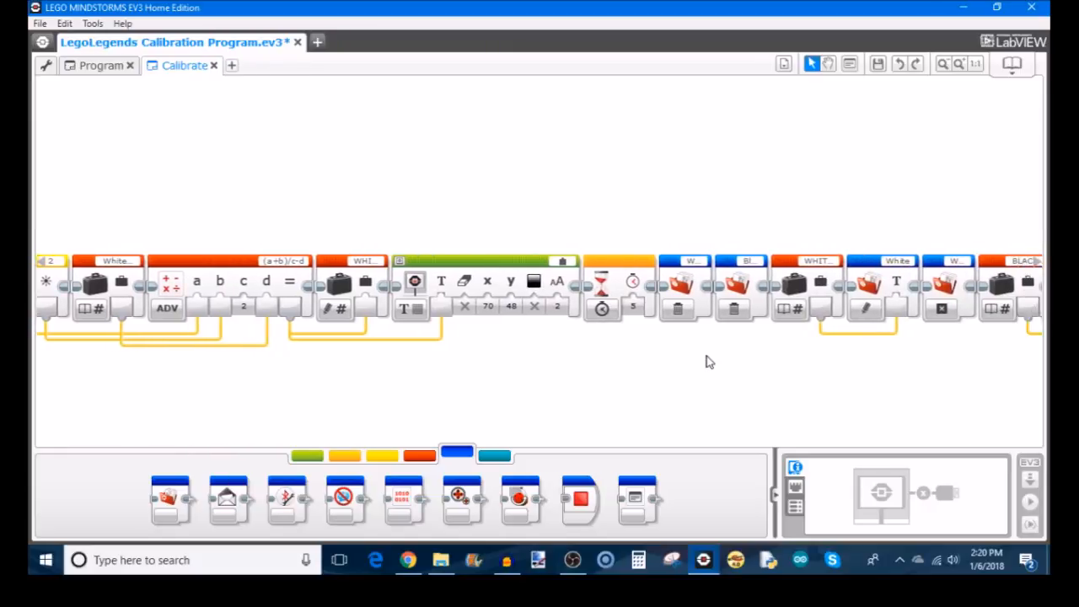
{"action": "mouse_move", "coordinate": [565, 438]}
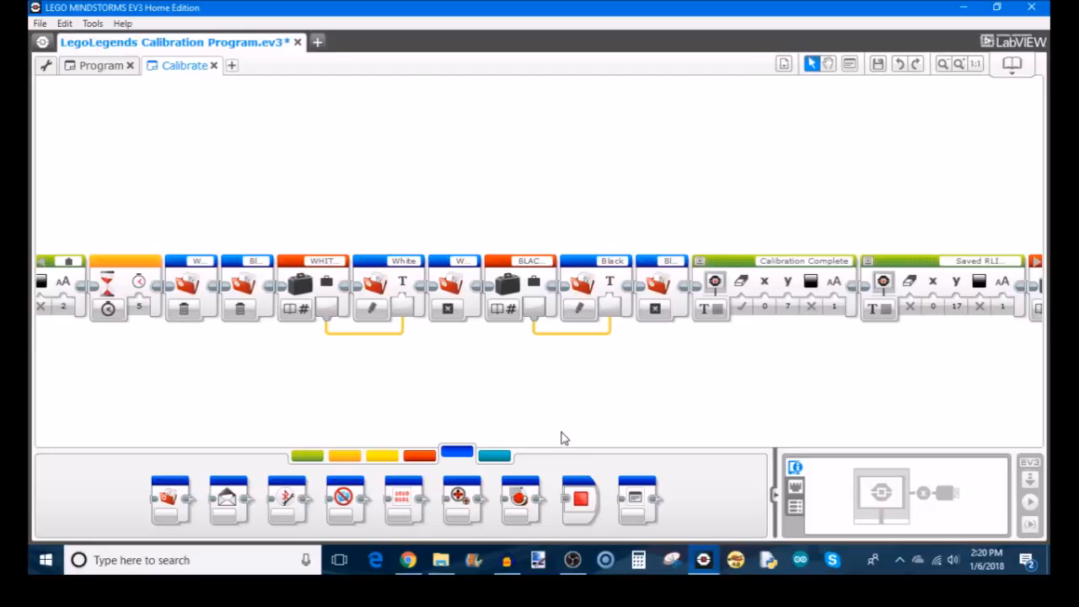
{"action": "mouse_move", "coordinate": [194, 266]}
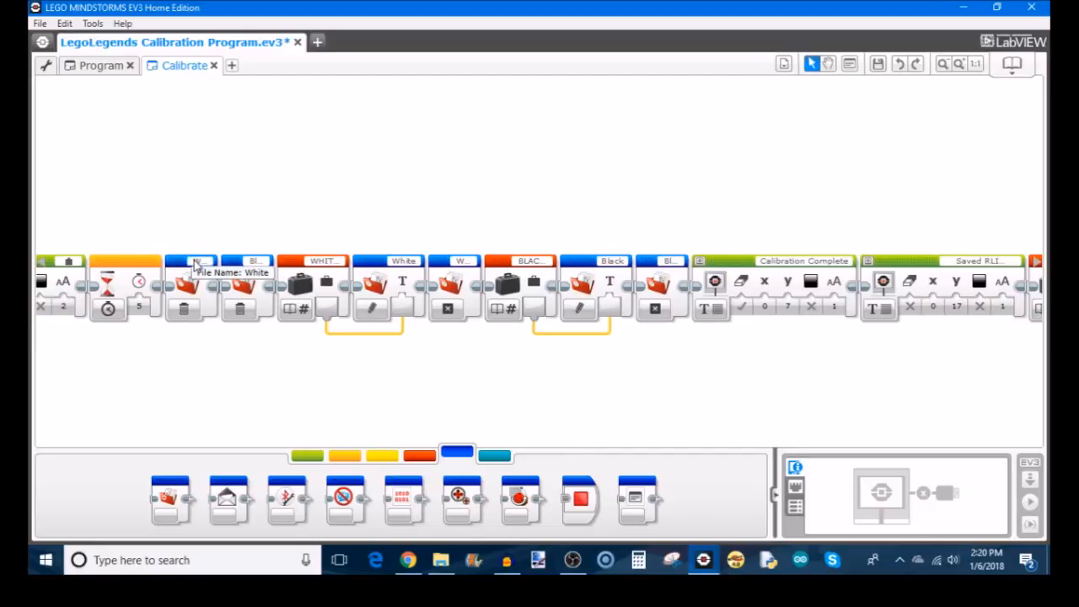
{"action": "mouse_move", "coordinate": [260, 266]}
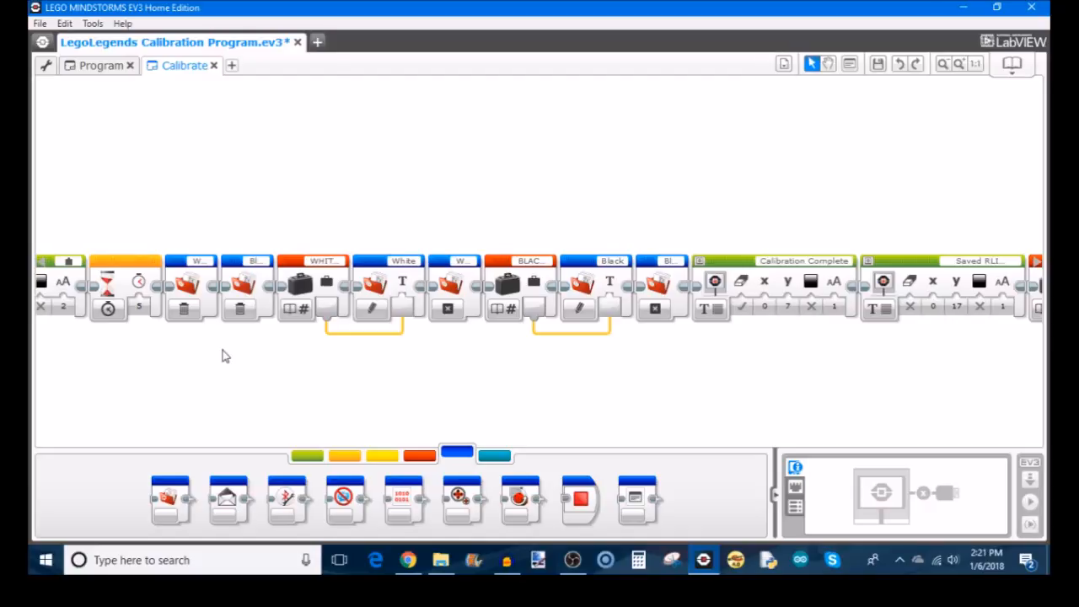
{"action": "mouse_move", "coordinate": [186, 308]}
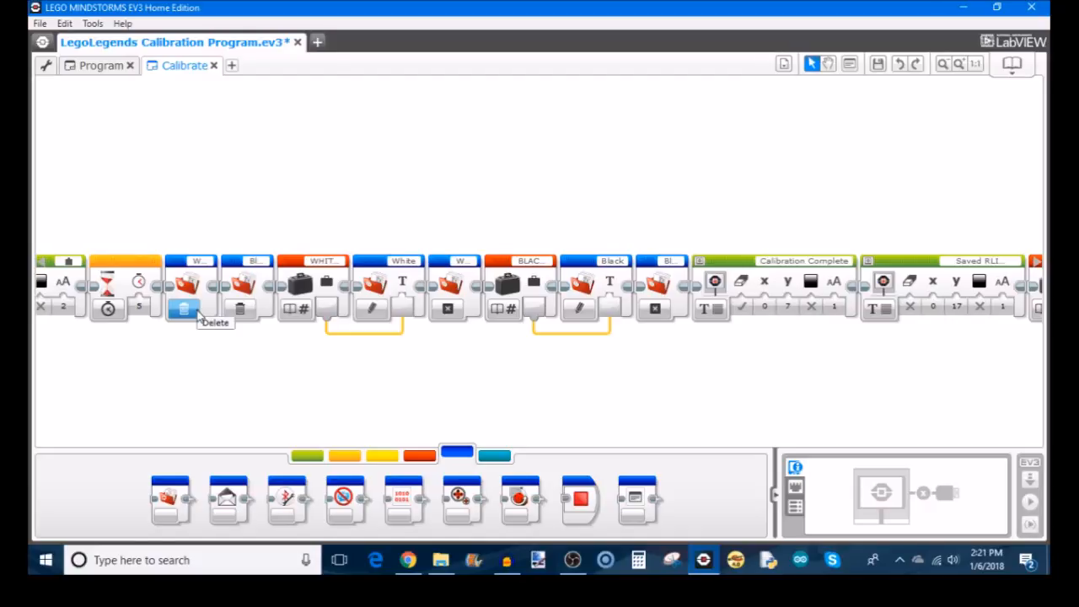
{"action": "mouse_move", "coordinate": [198, 341]}
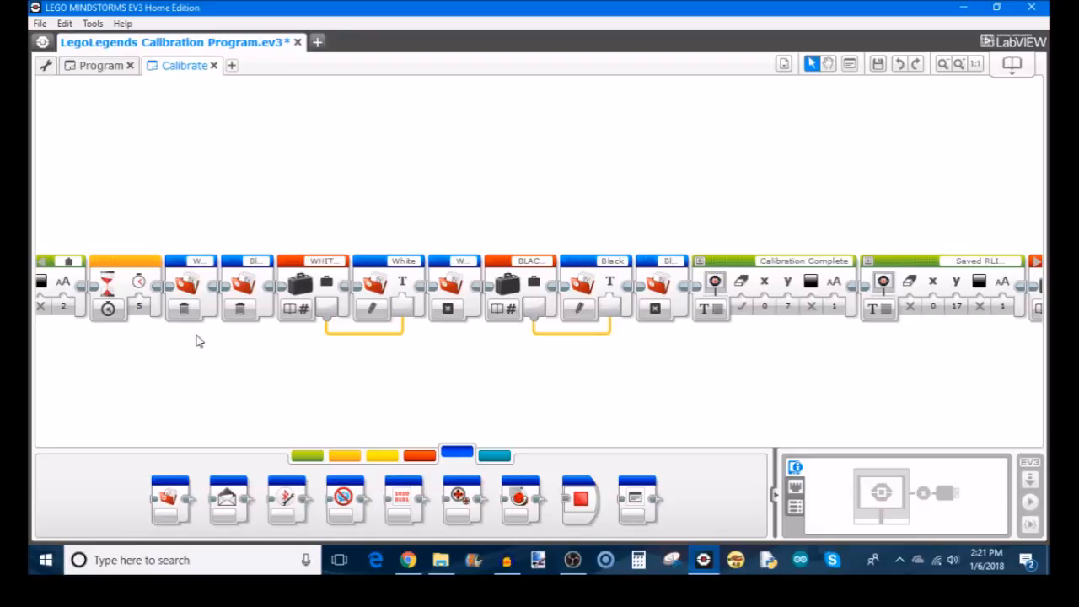
{"action": "mouse_move", "coordinate": [195, 263]}
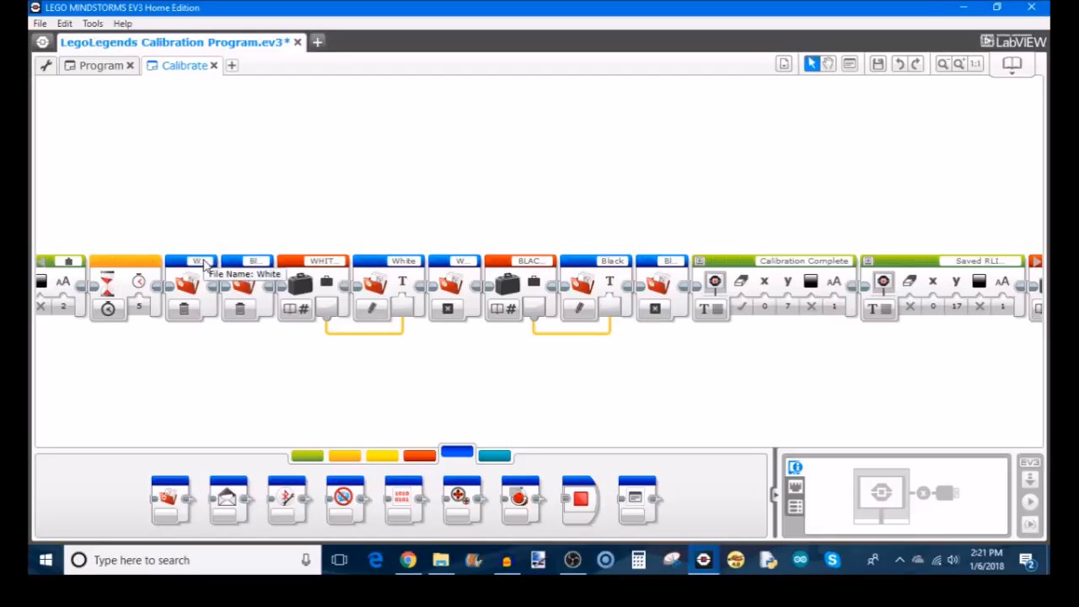
{"action": "mouse_move", "coordinate": [327, 266]}
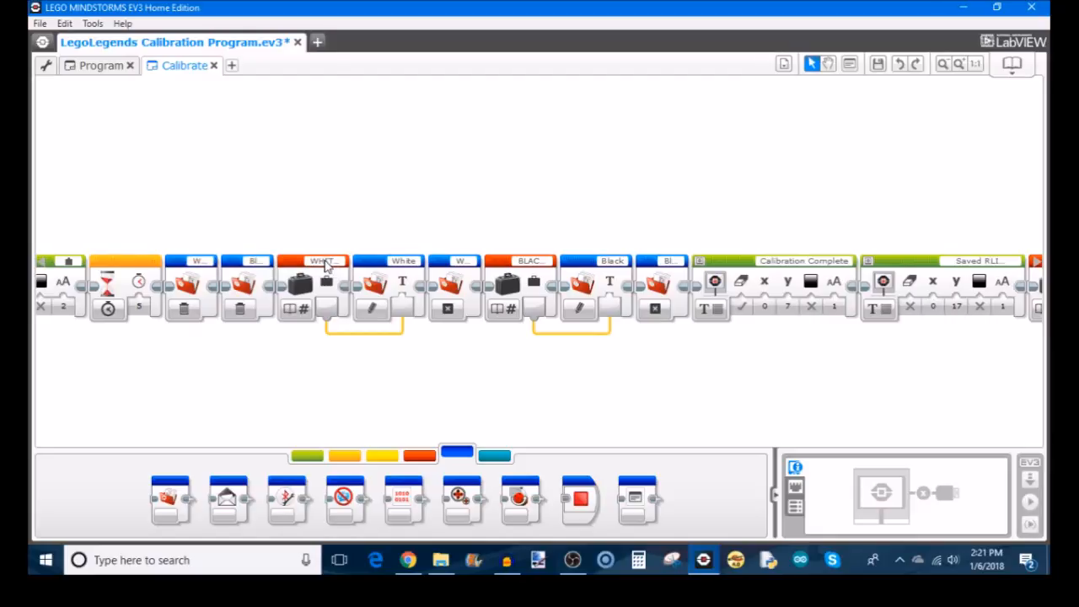
{"action": "mouse_move", "coordinate": [307, 386]}
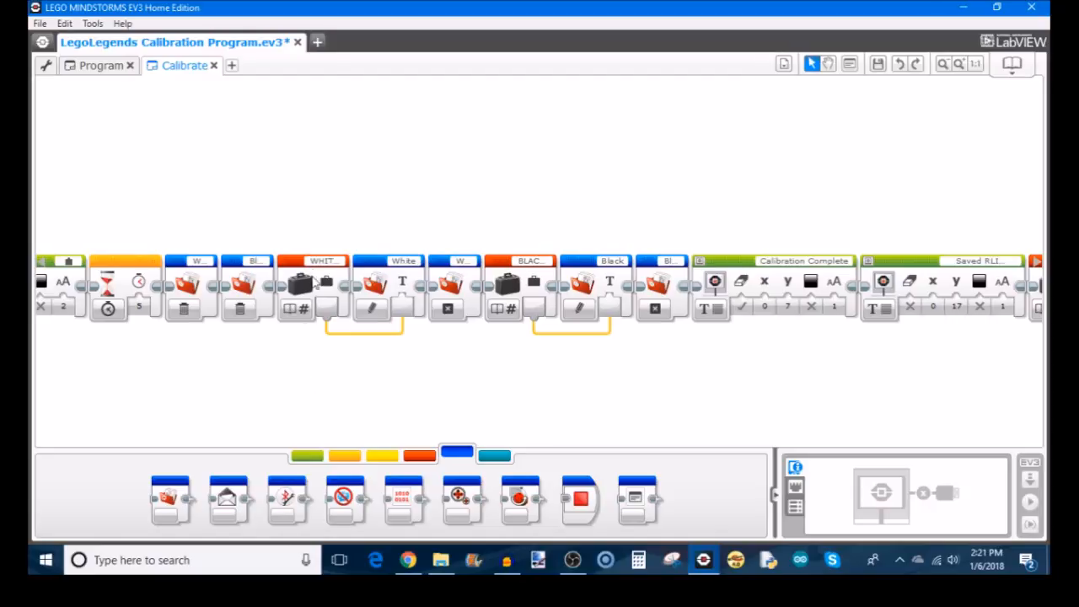
{"action": "mouse_move", "coordinate": [293, 307]}
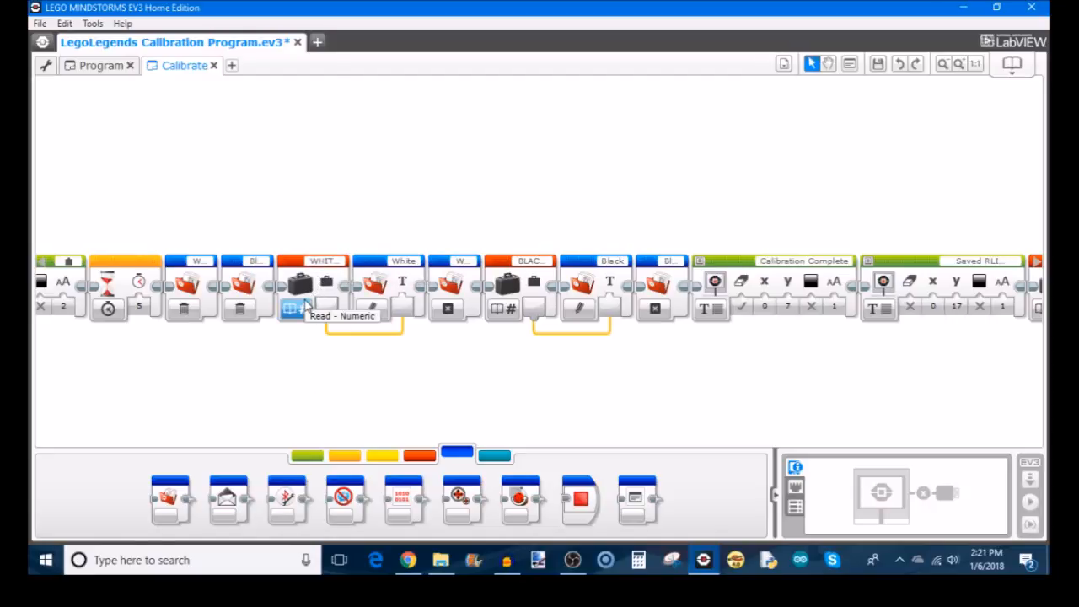
{"action": "mouse_move", "coordinate": [324, 290]}
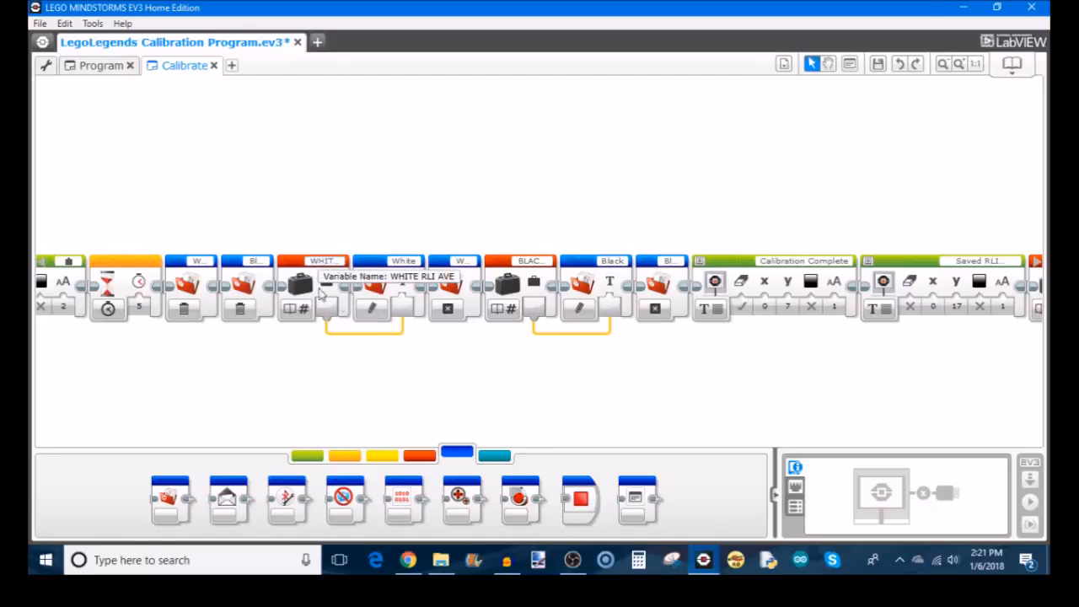
{"action": "mouse_move", "coordinate": [462, 404]}
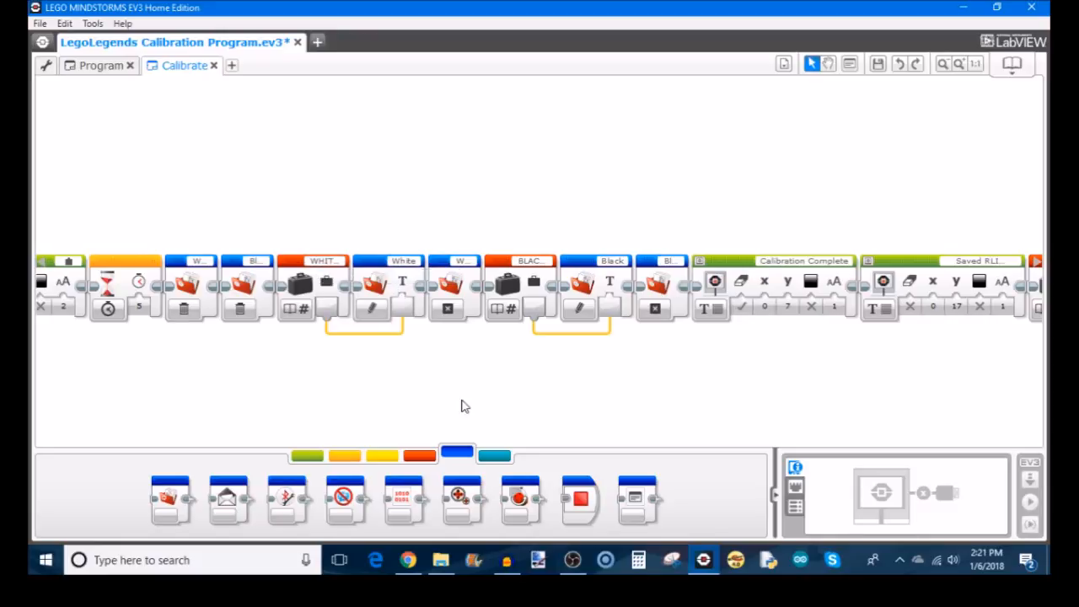
{"action": "mouse_move", "coordinate": [371, 286]}
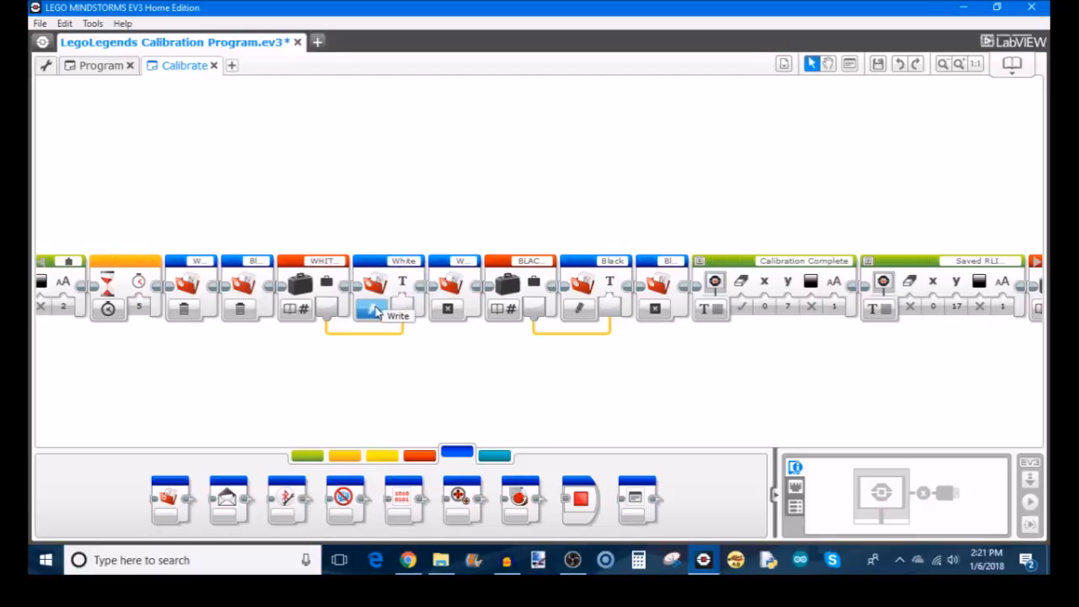
{"action": "mouse_move", "coordinate": [371, 314]}
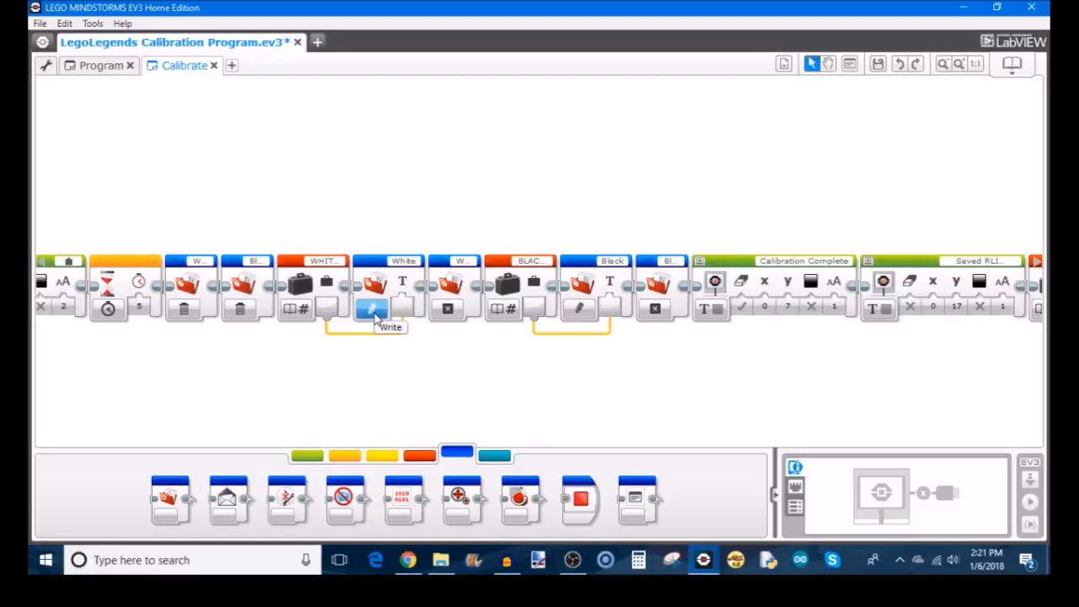
{"action": "mouse_move", "coordinate": [485, 477]}
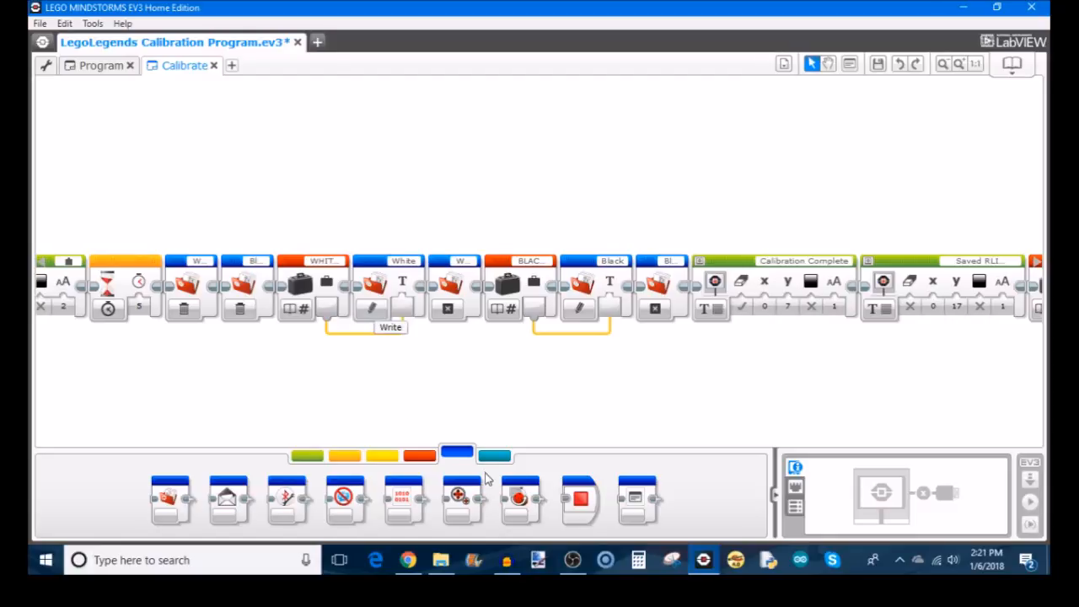
{"action": "mouse_move", "coordinate": [169, 499]}
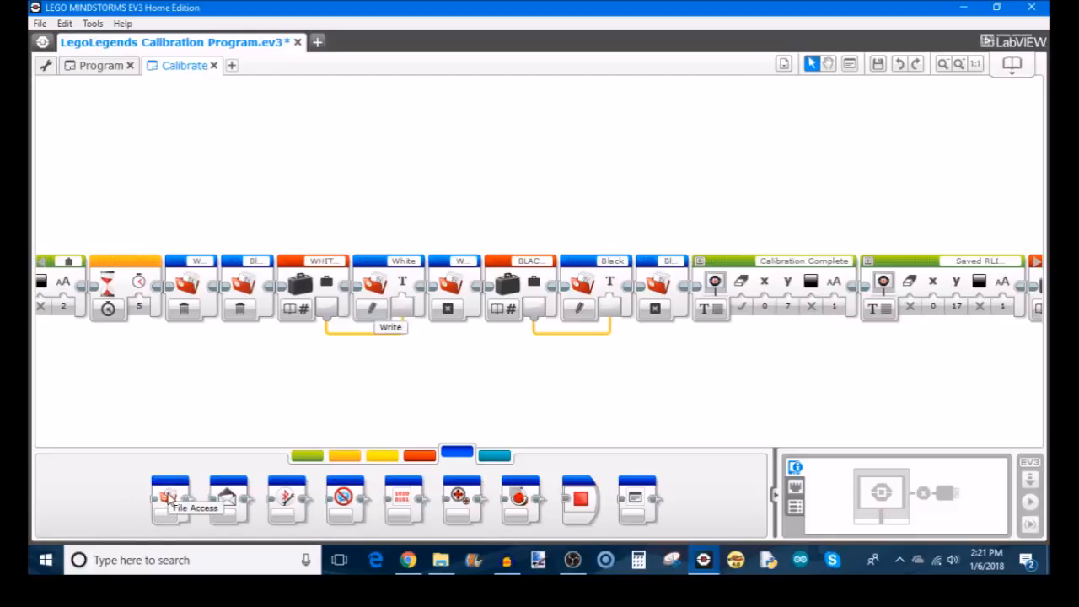
{"action": "mouse_move", "coordinate": [229, 509]}
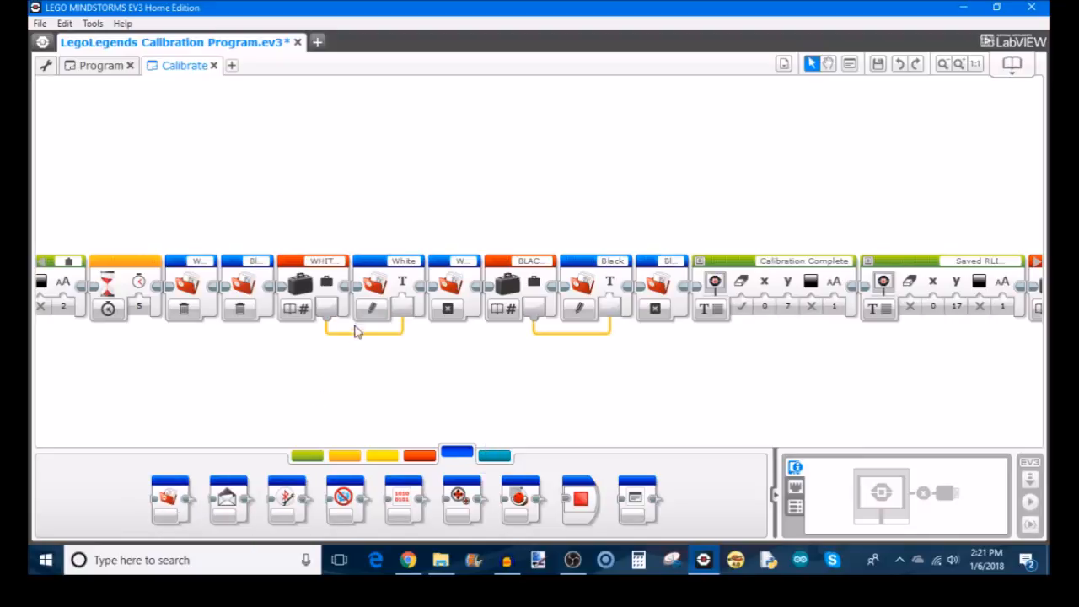
{"action": "mouse_move", "coordinate": [398, 333]}
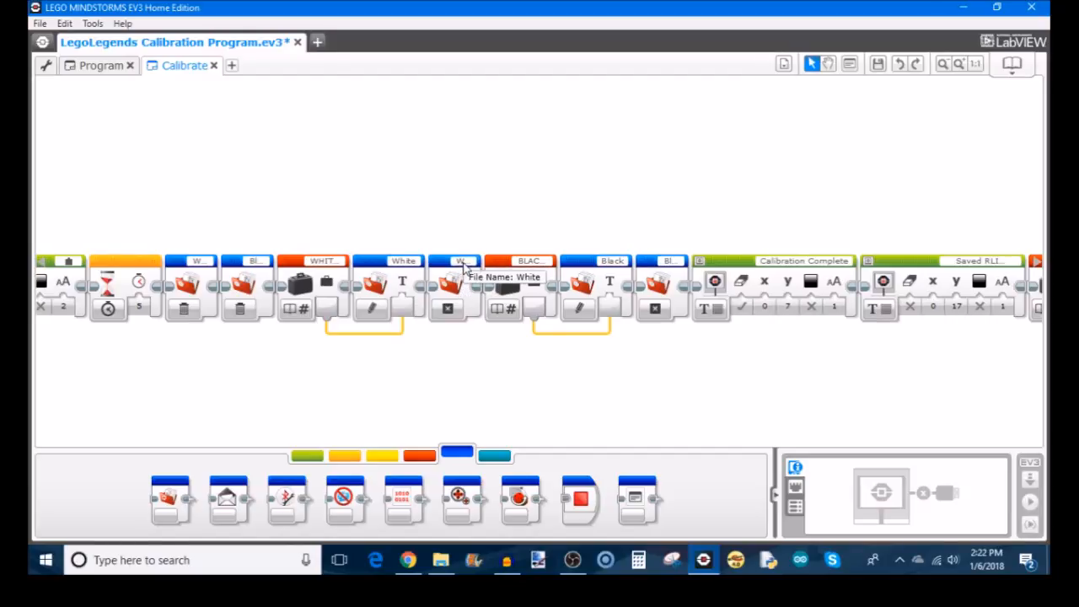
{"action": "mouse_move", "coordinate": [462, 334]}
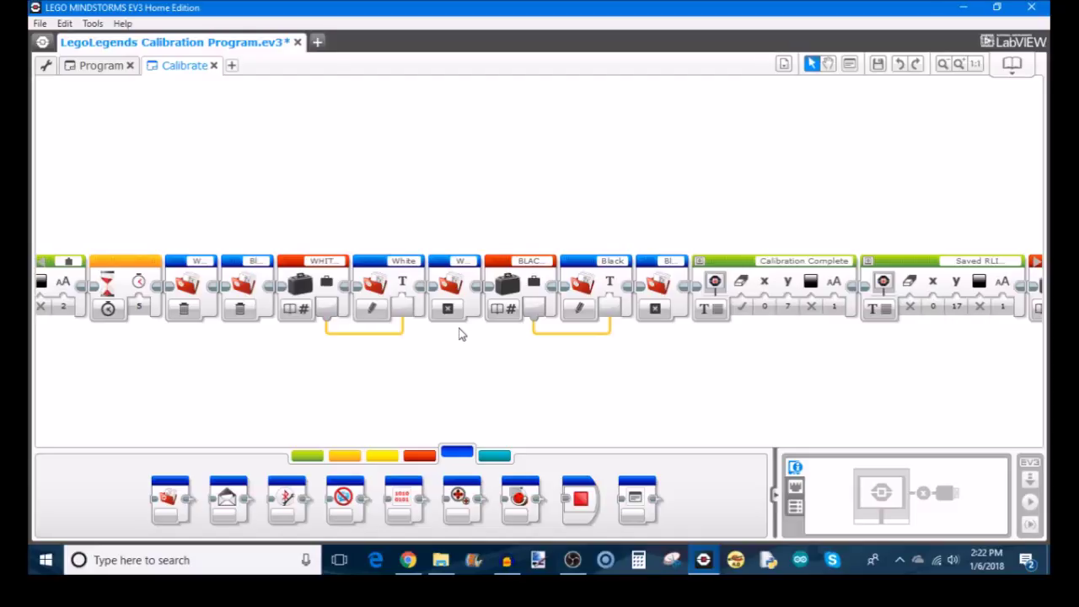
{"action": "mouse_move", "coordinate": [452, 283]}
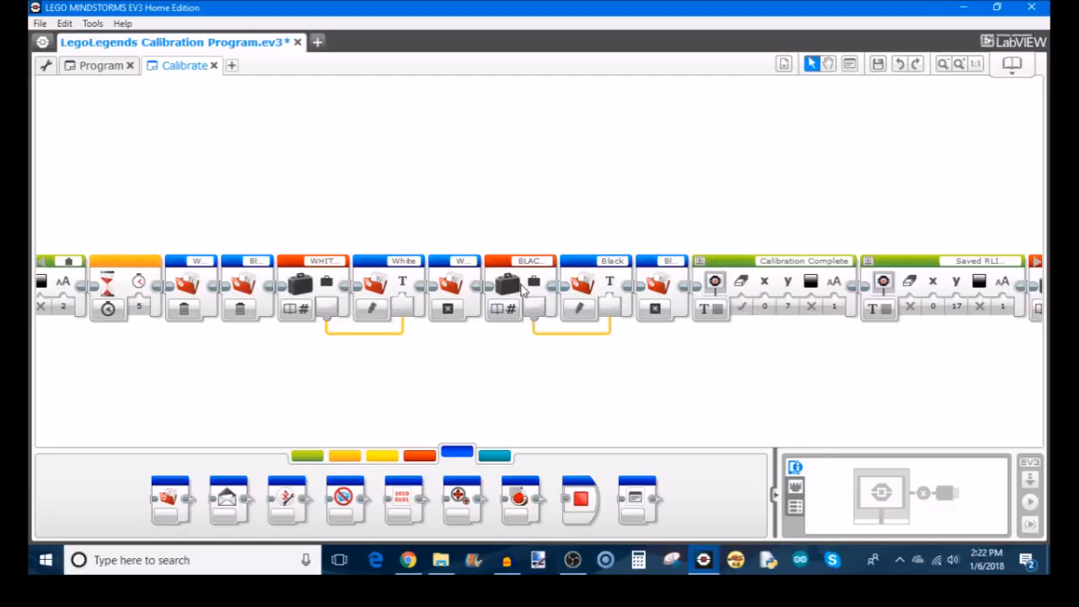
{"action": "mouse_move", "coordinate": [614, 282]}
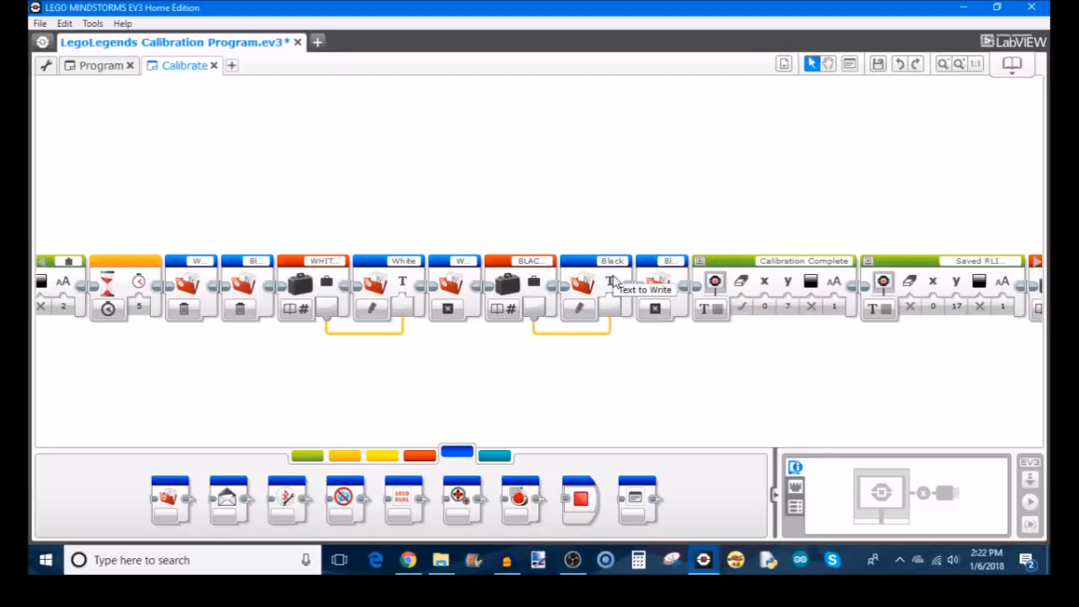
{"action": "mouse_move", "coordinate": [610, 262]}
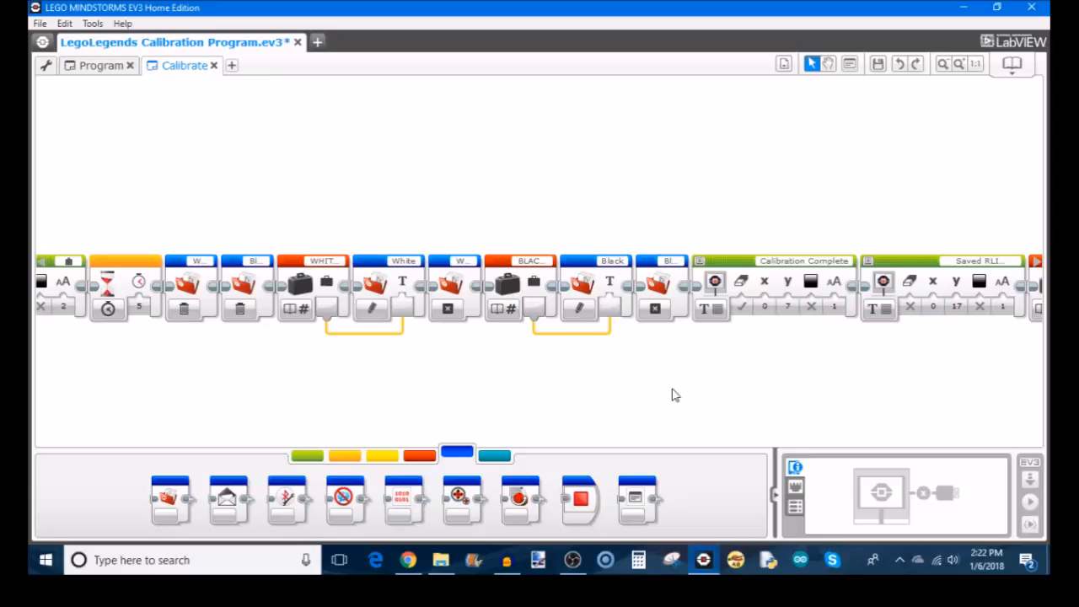
{"action": "mouse_move", "coordinate": [193, 465]}
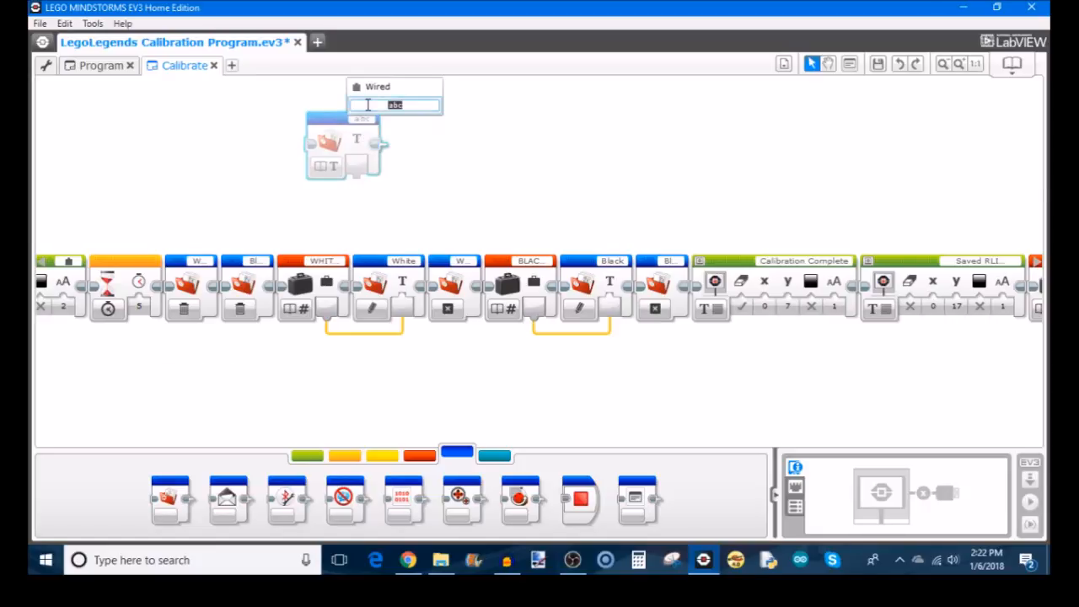
Step: Name the new File Access block's file 'white'
{"action": "type", "text": "white"}
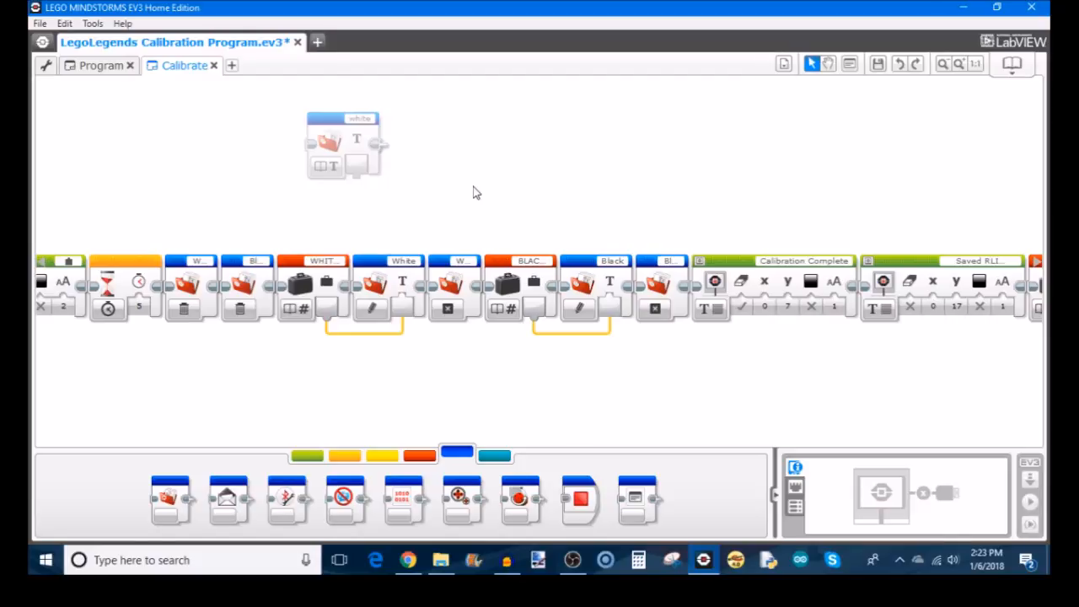
{"action": "mouse_move", "coordinate": [688, 401]}
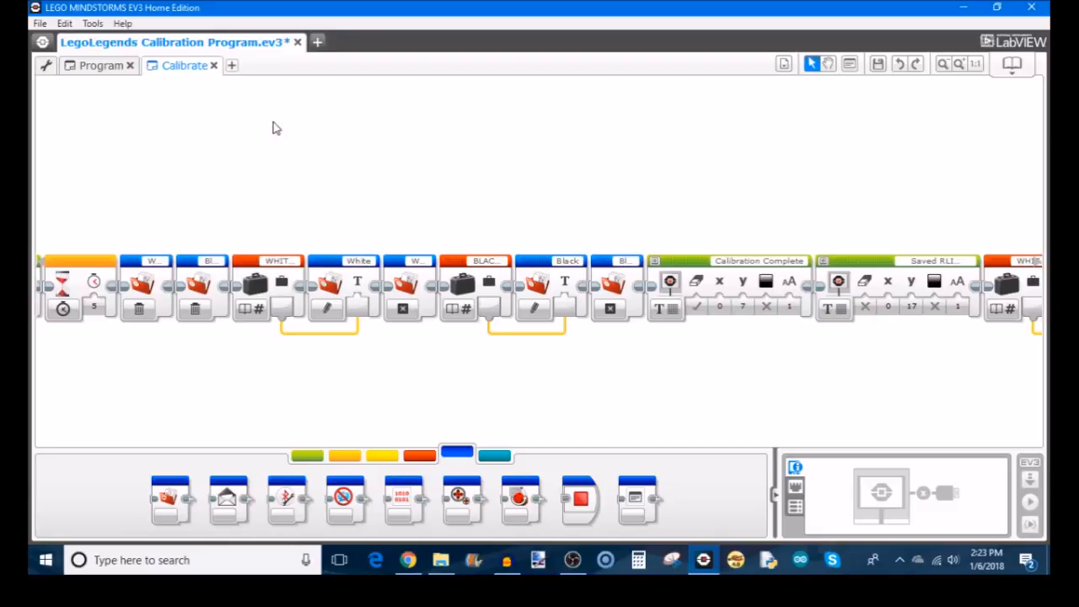
{"action": "mouse_move", "coordinate": [740, 268]}
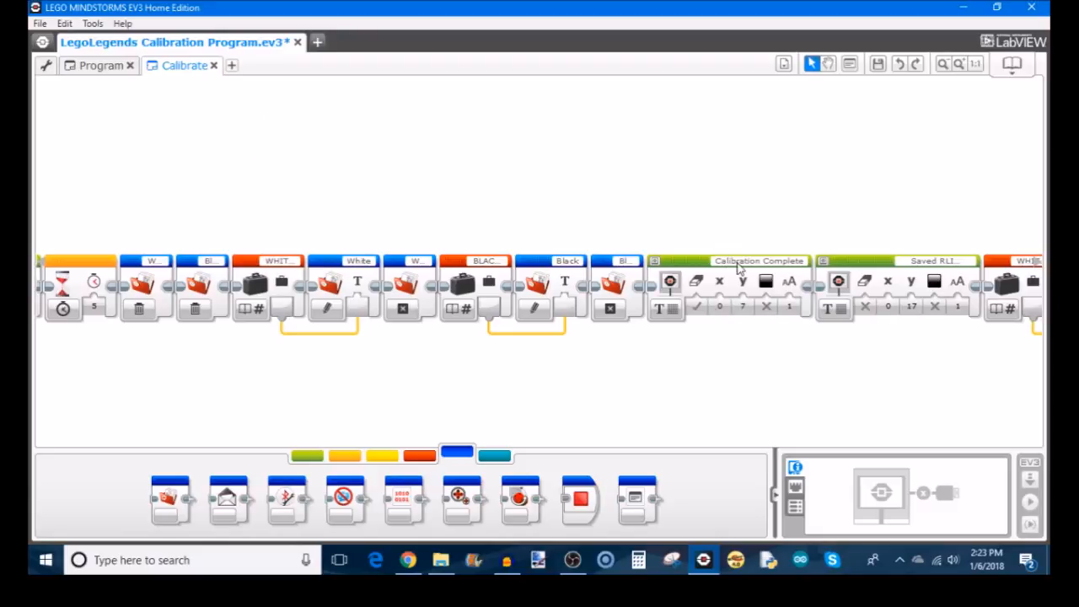
{"action": "mouse_move", "coordinate": [790, 421]}
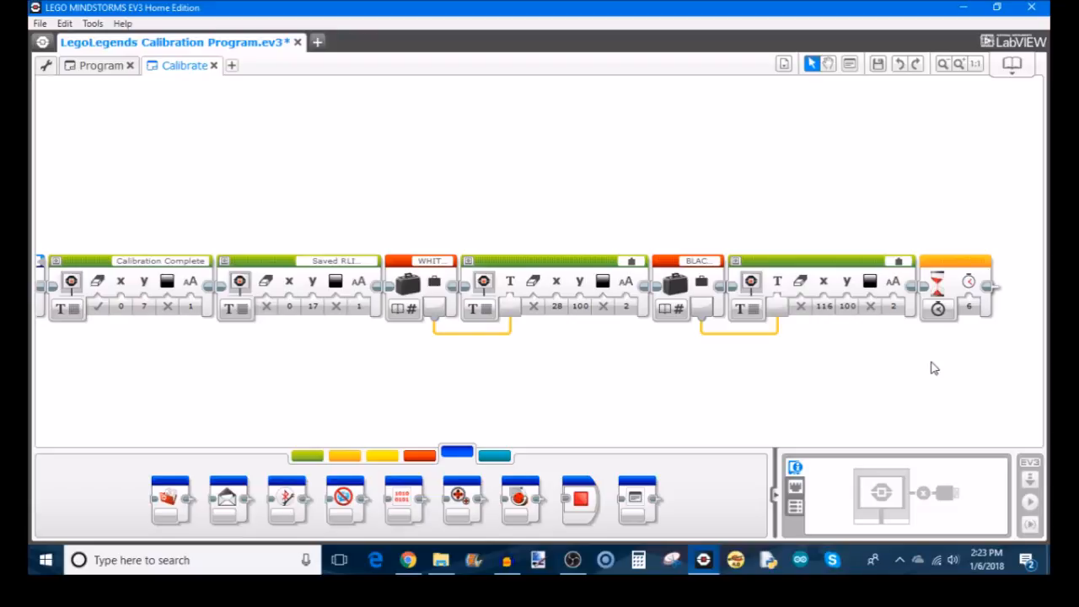
{"action": "mouse_move", "coordinate": [192, 506]}
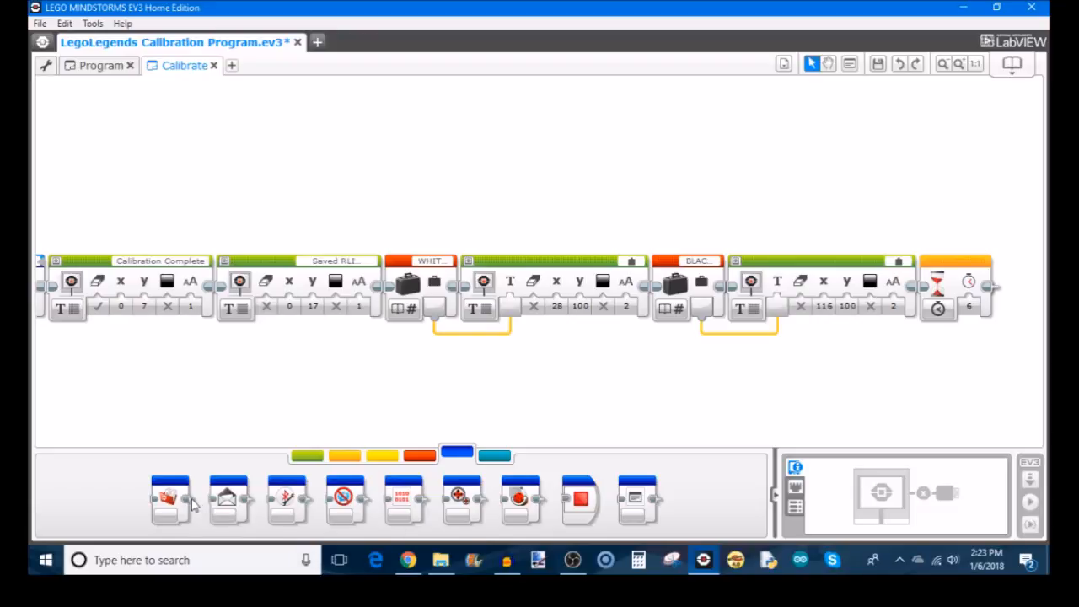
{"action": "mouse_move", "coordinate": [290, 410]}
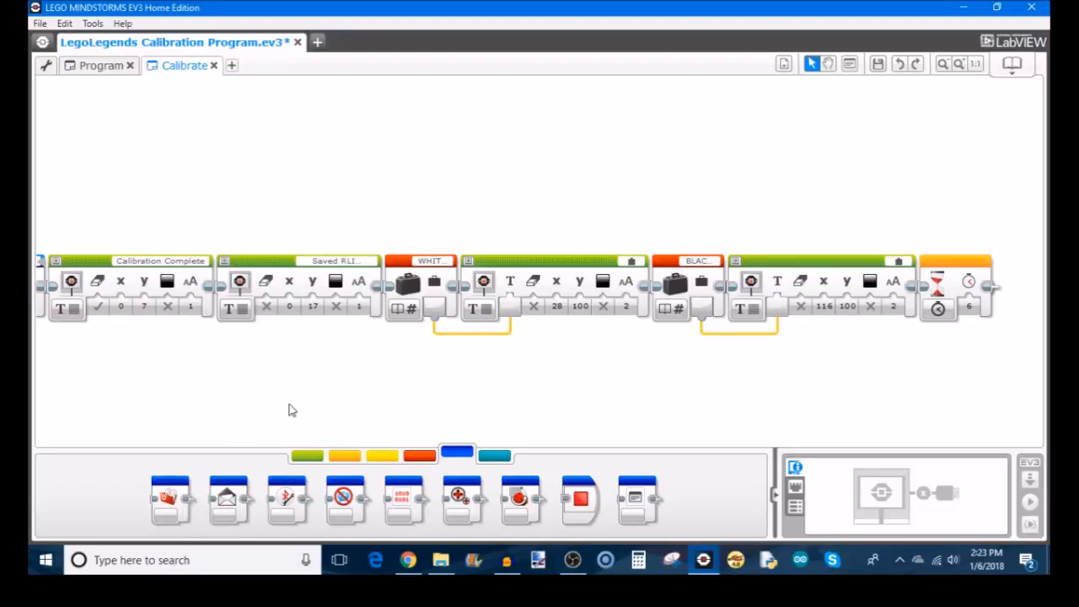